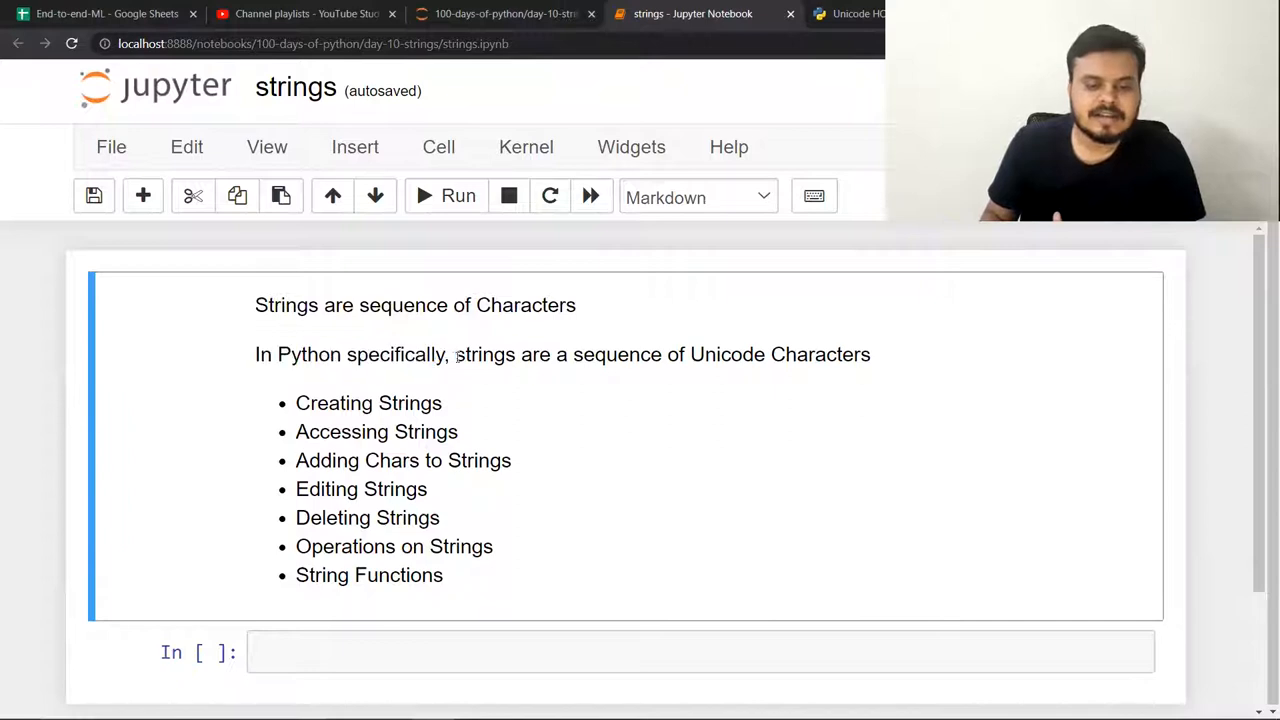
Bring up the Unicode HOWTO page and highlight its Introduction to Unicode heading.
left_click_drag(456, 354, 862, 354)
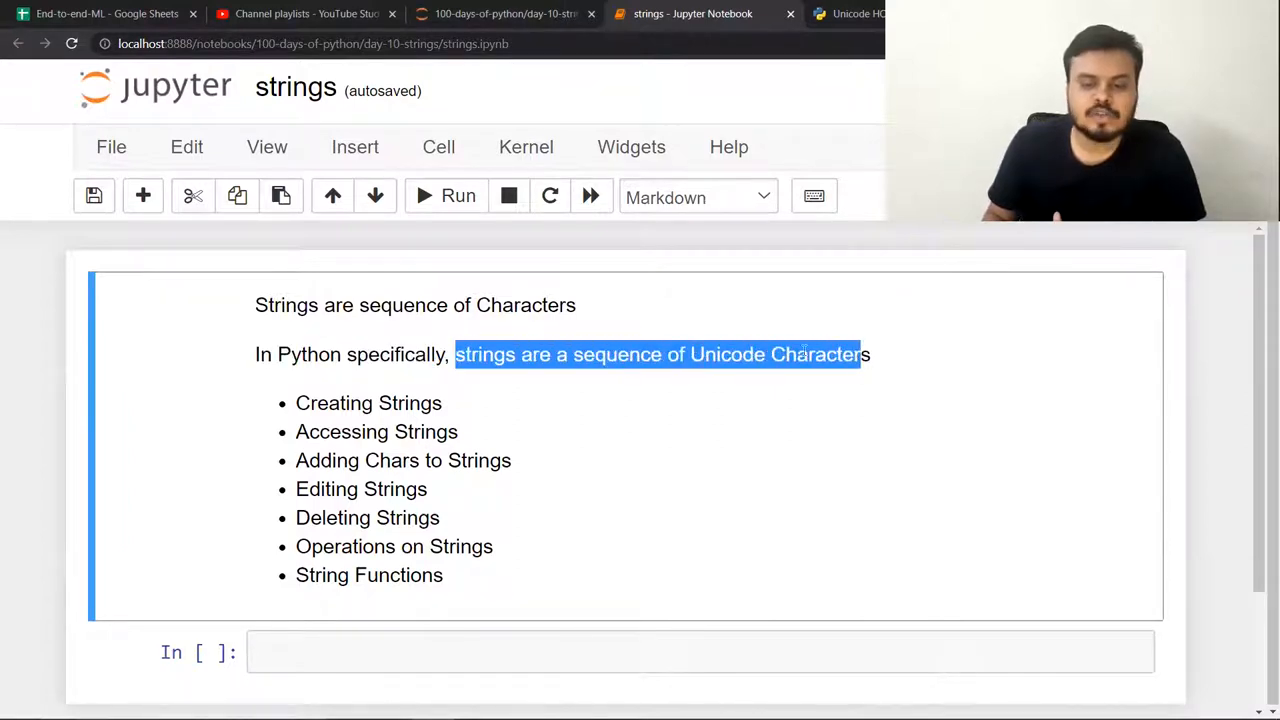
mouse_move(536, 440)
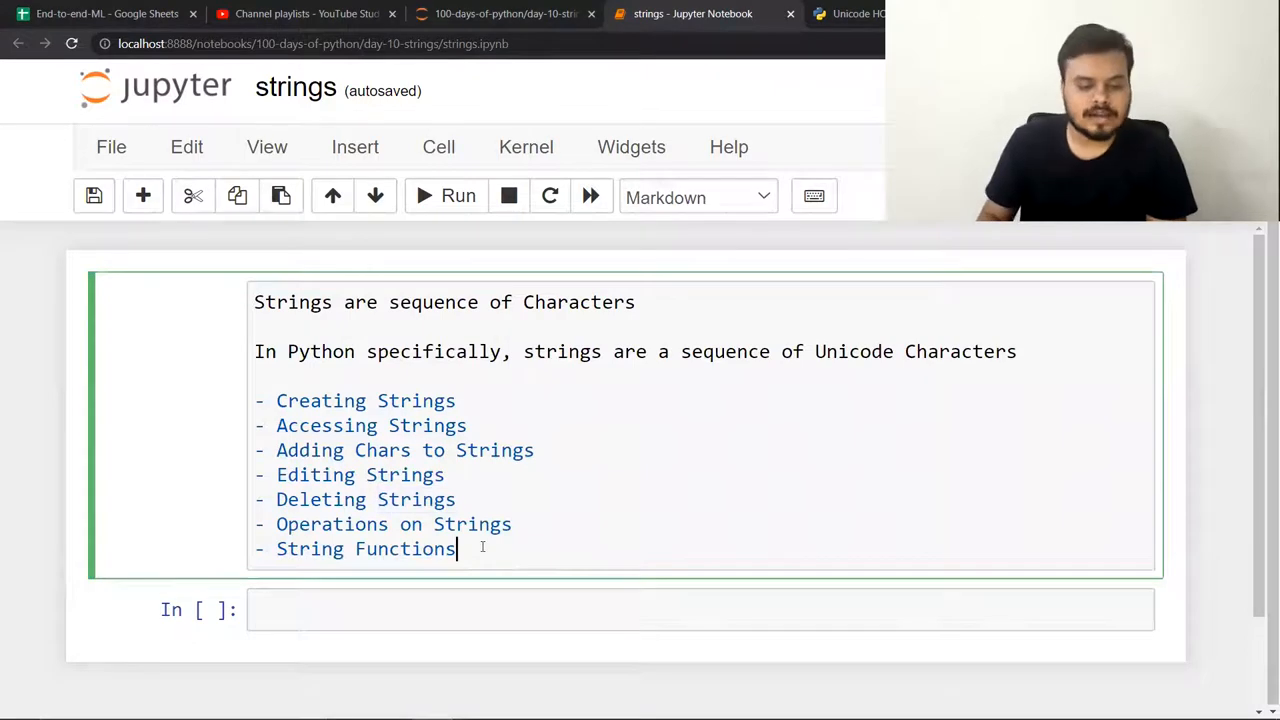
left_click(456, 196)
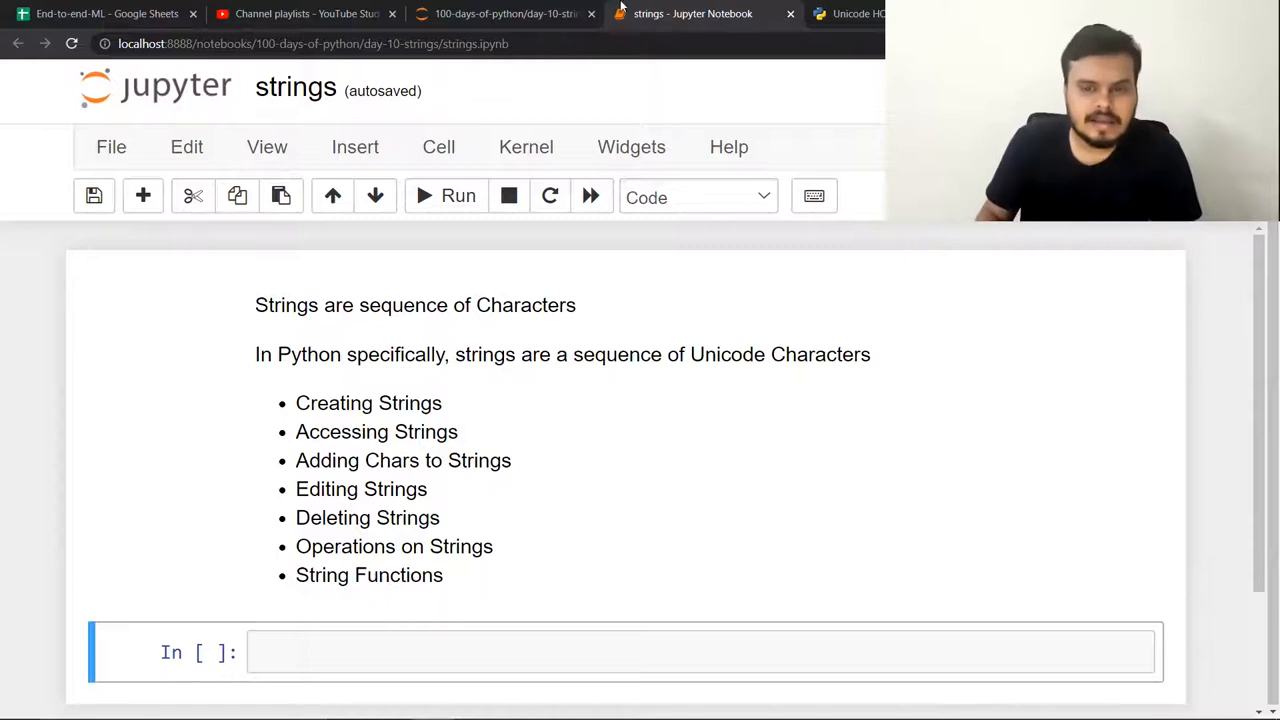
left_click(856, 12)
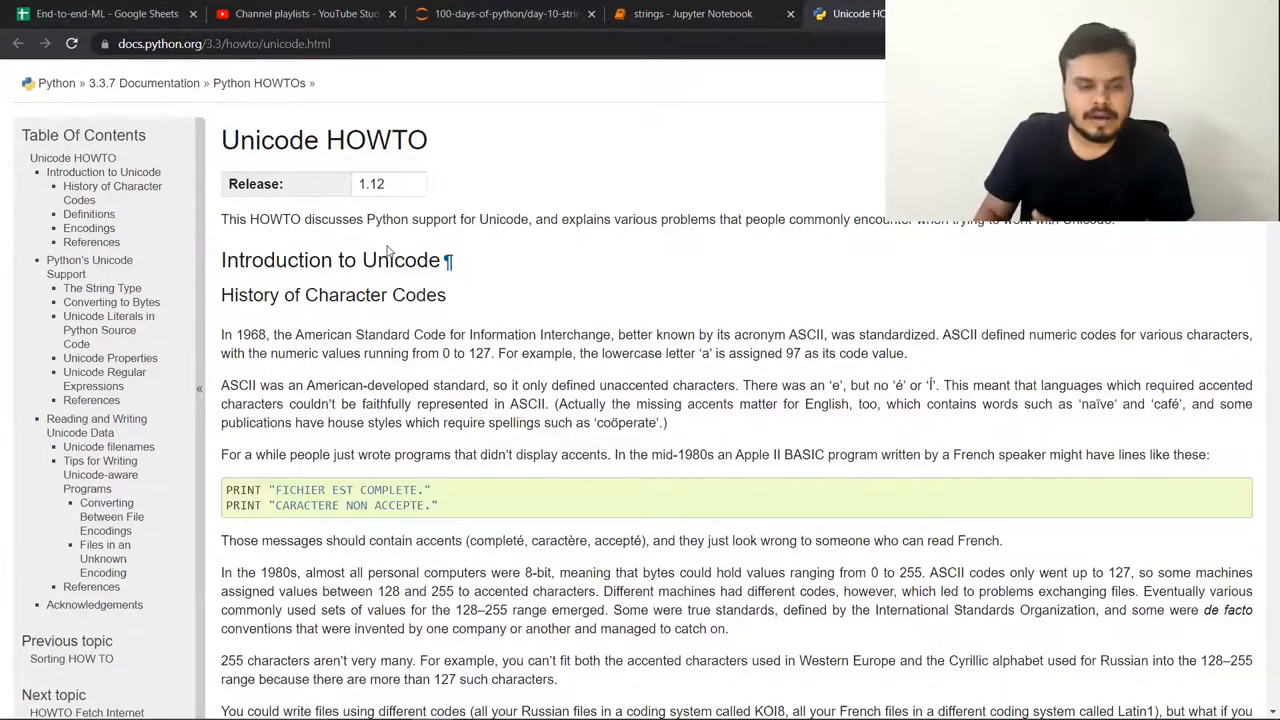
double_click(312, 260)
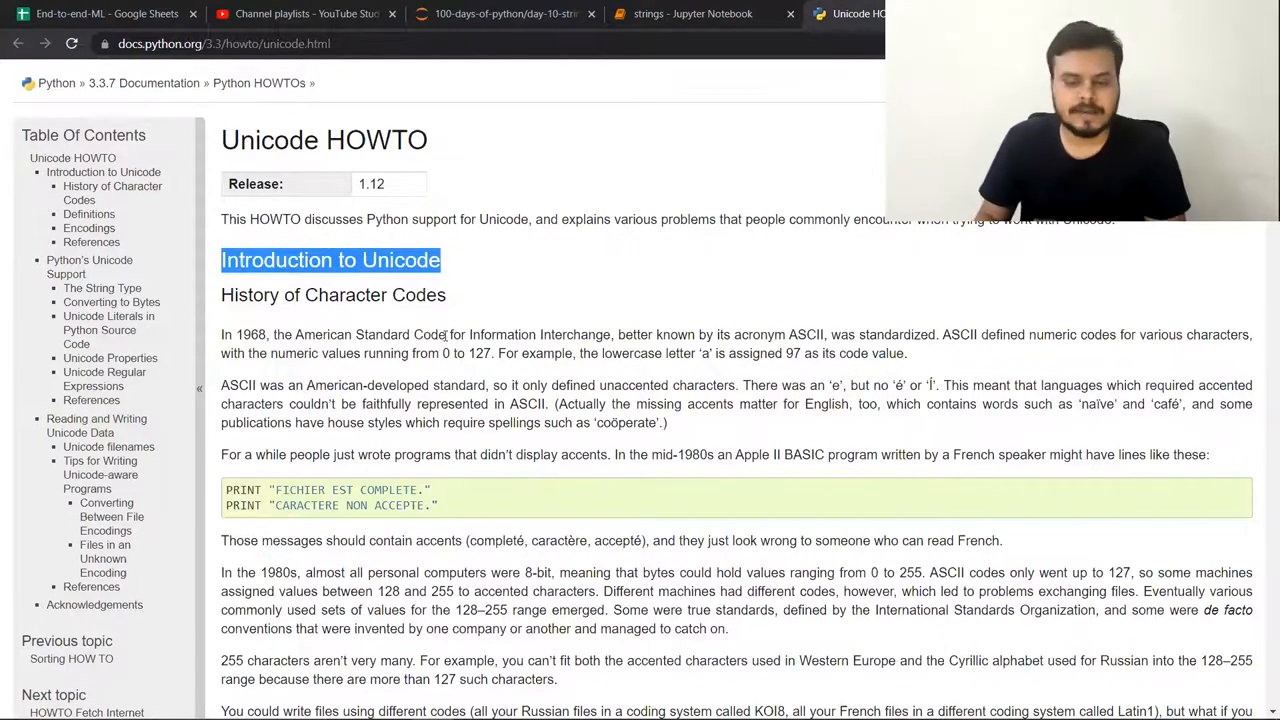
Read through the history of character codes, highlighting 2^16, then return to the strings notebook.
scroll("down", 3)
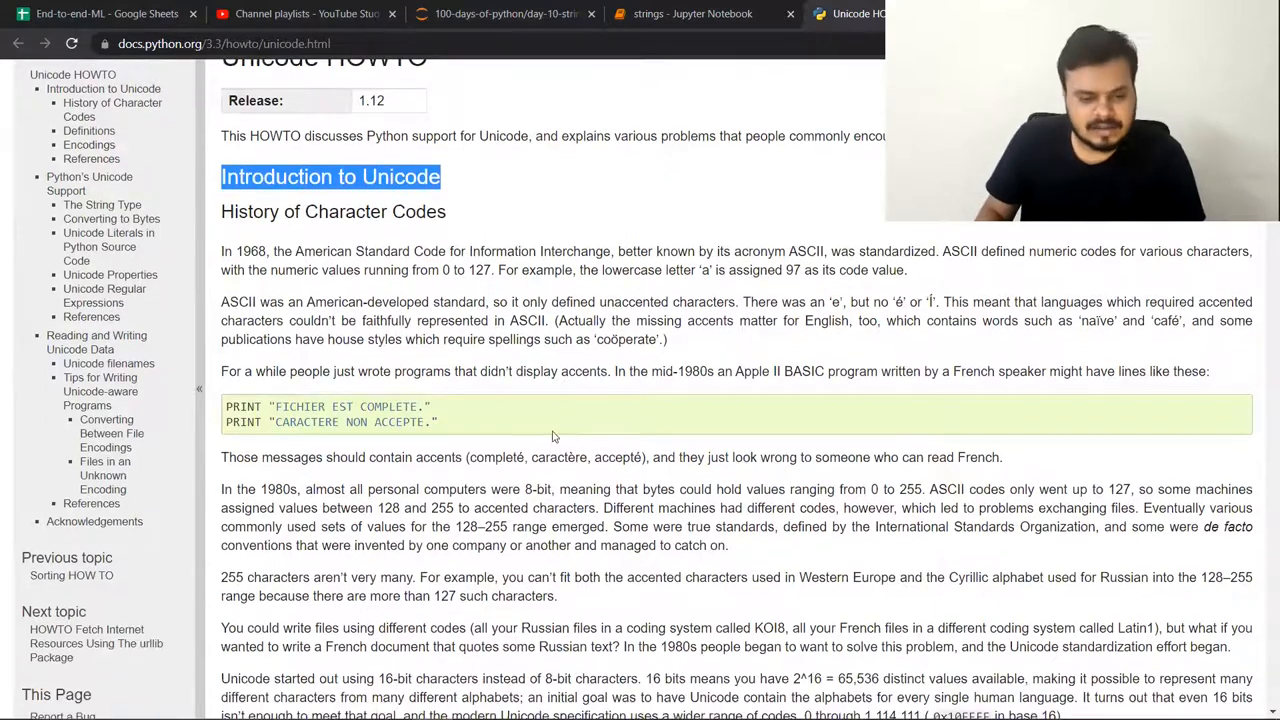
scroll("down", 3)
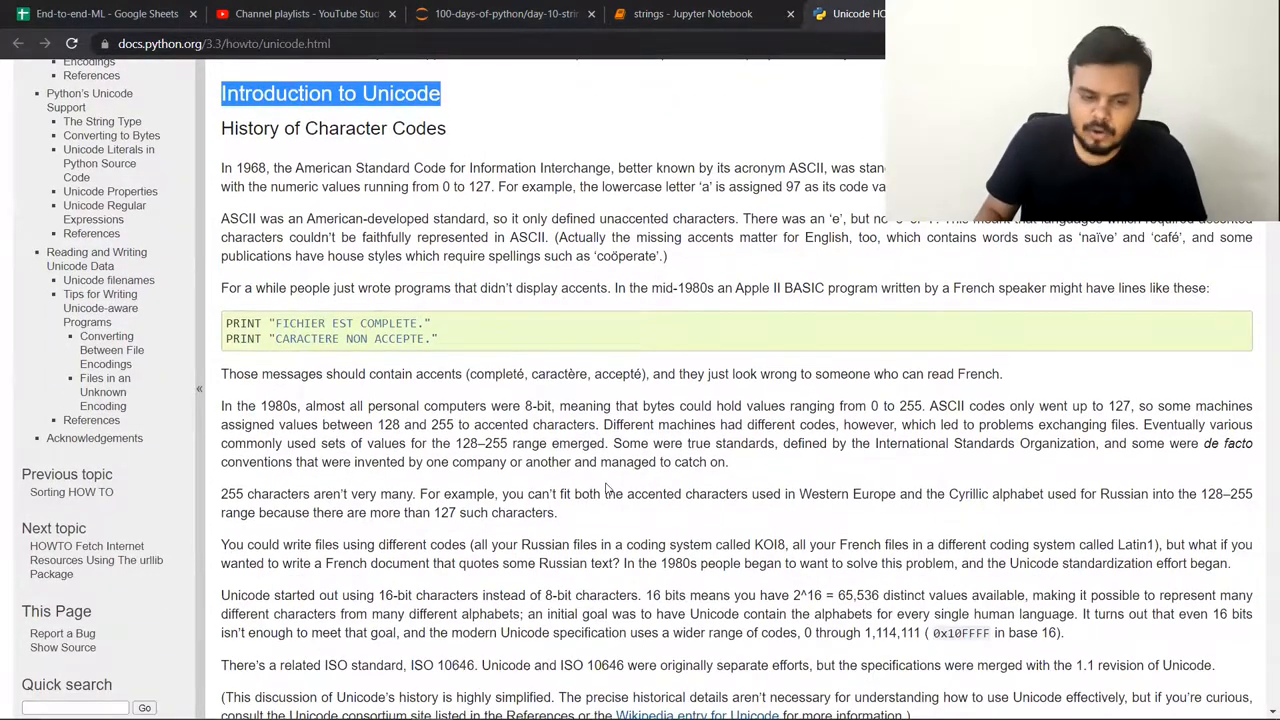
scroll("down", 3)
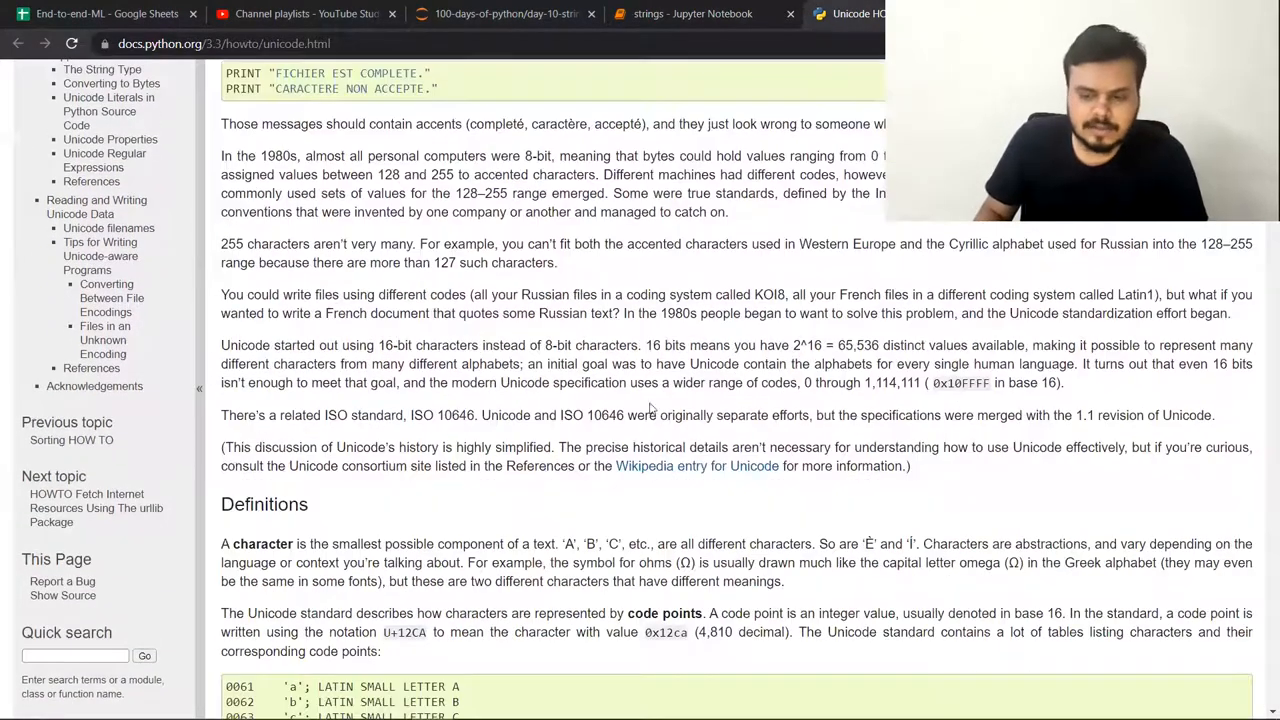
double_click(796, 344)
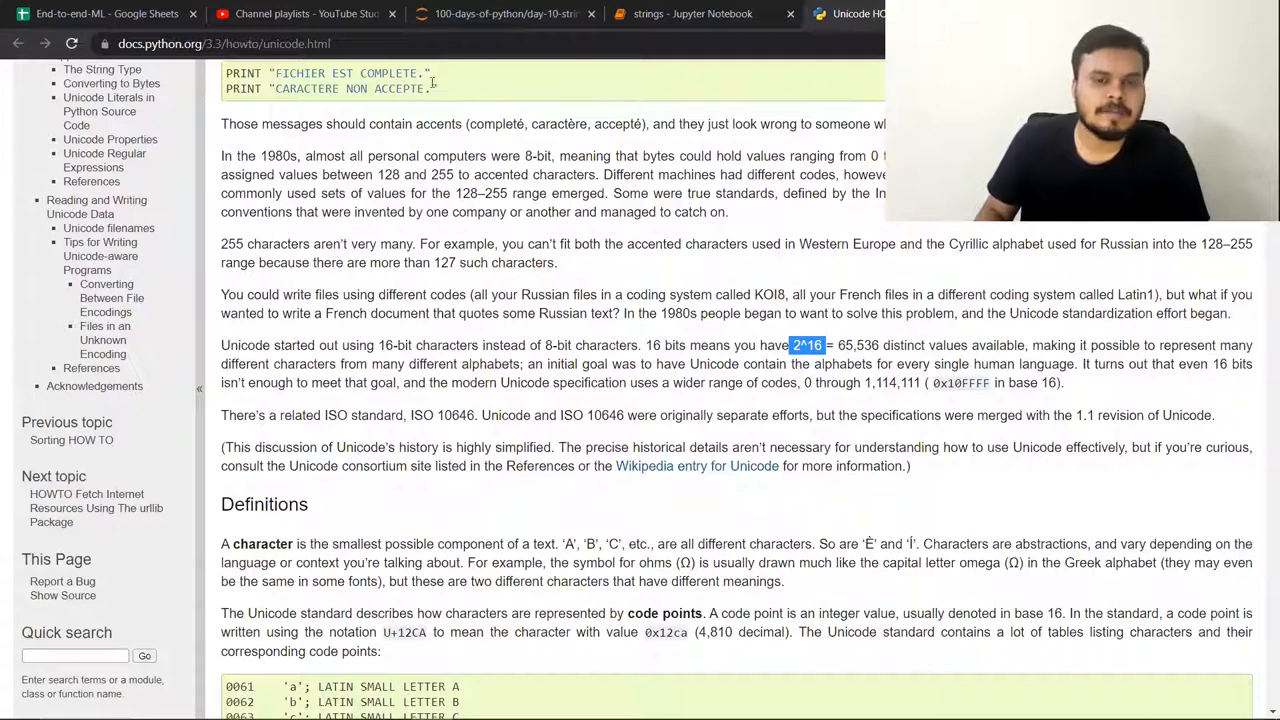
left_click(690, 12)
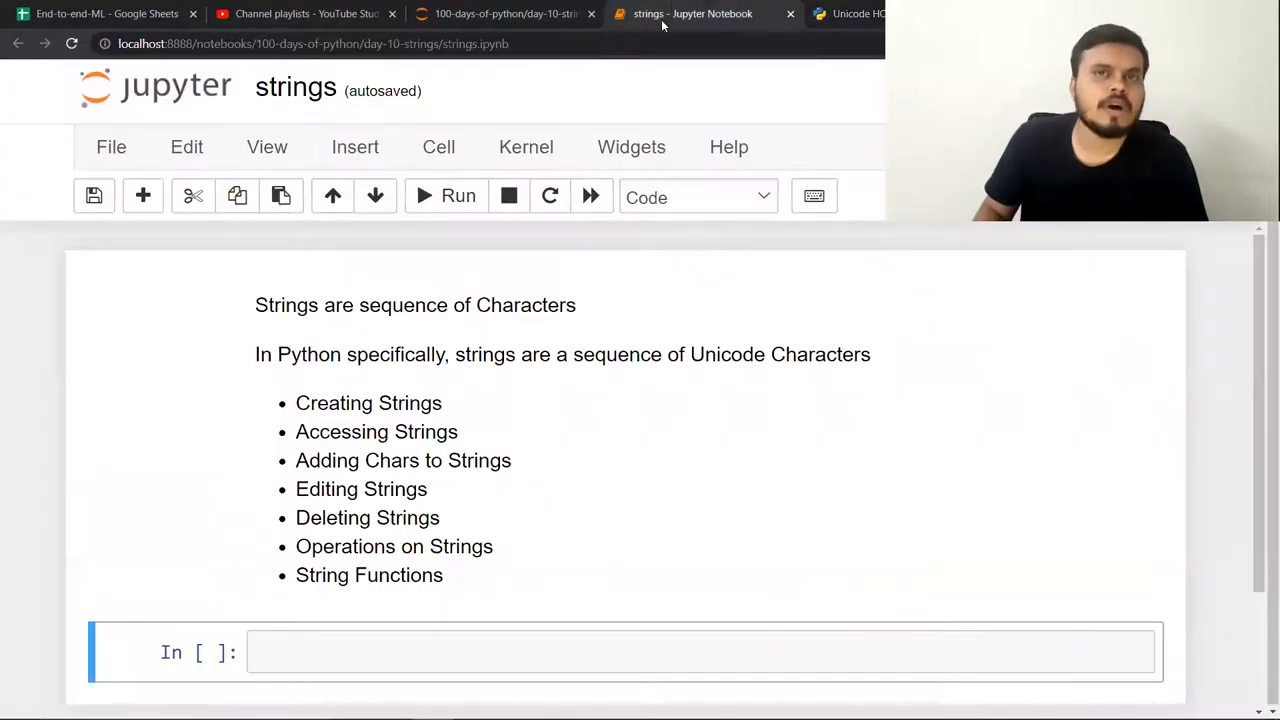
mouse_move(590, 196)
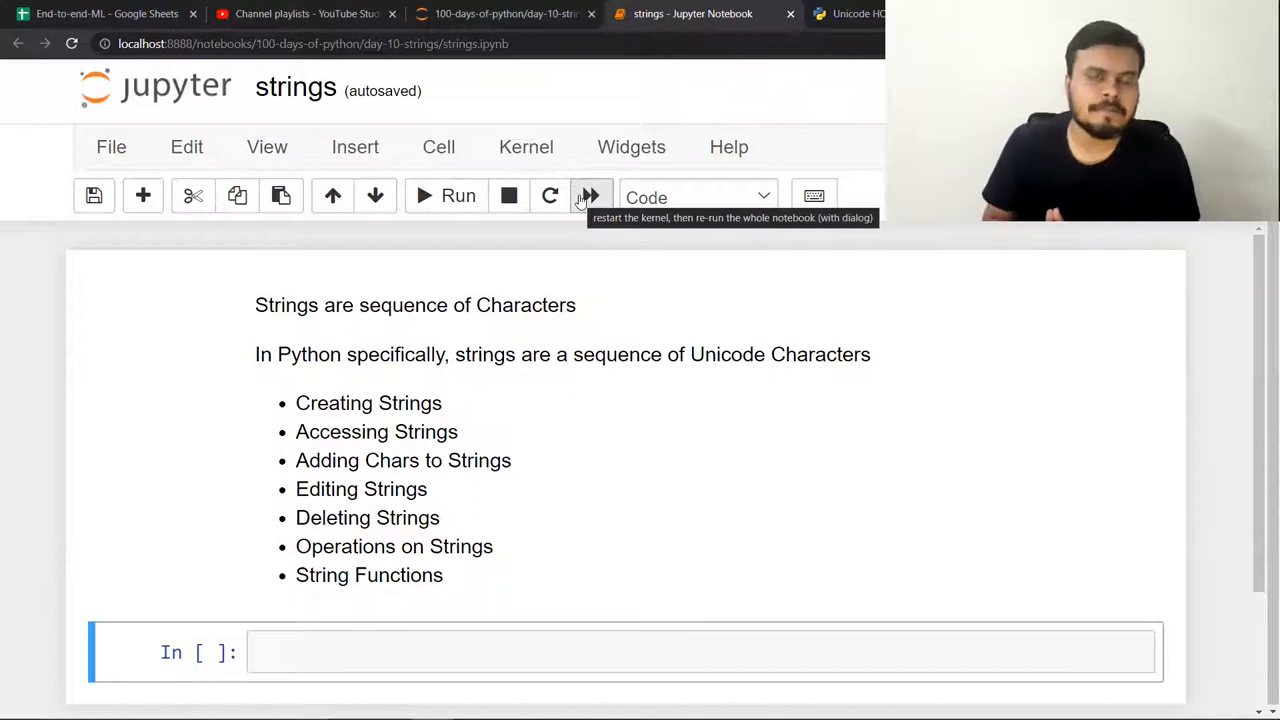
mouse_move(332, 344)
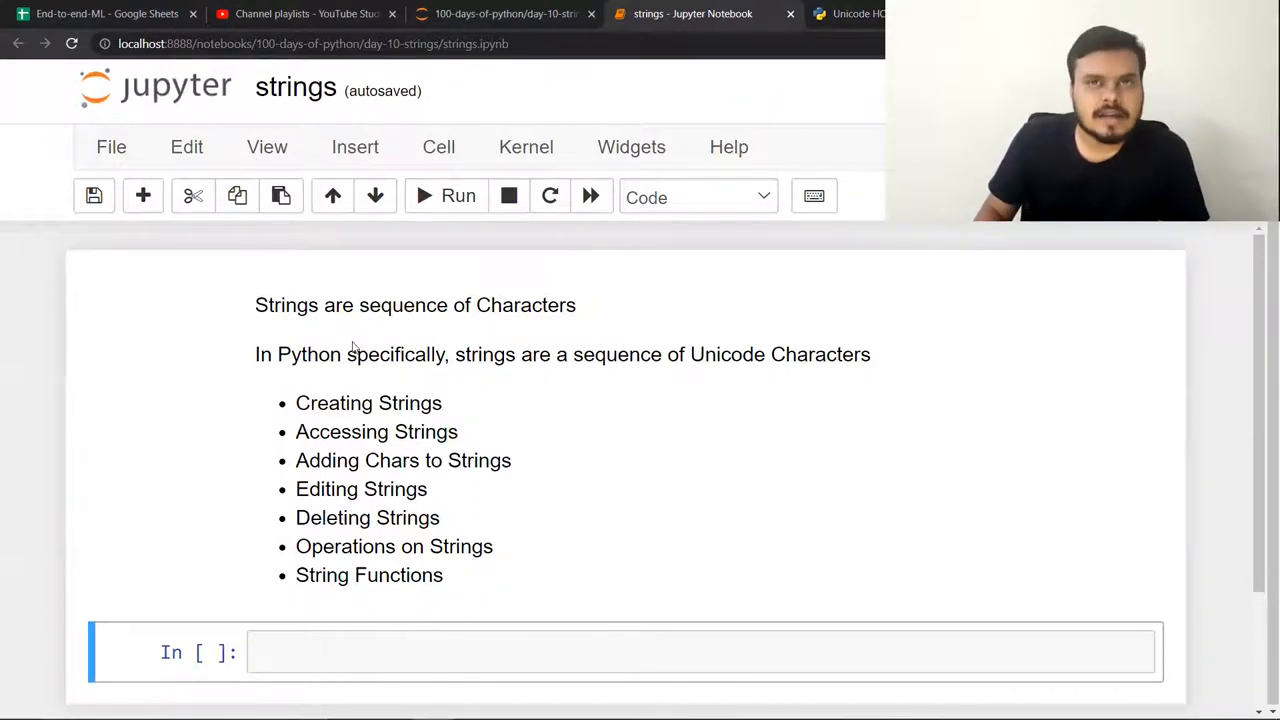
left_click_drag(296, 402, 384, 546)
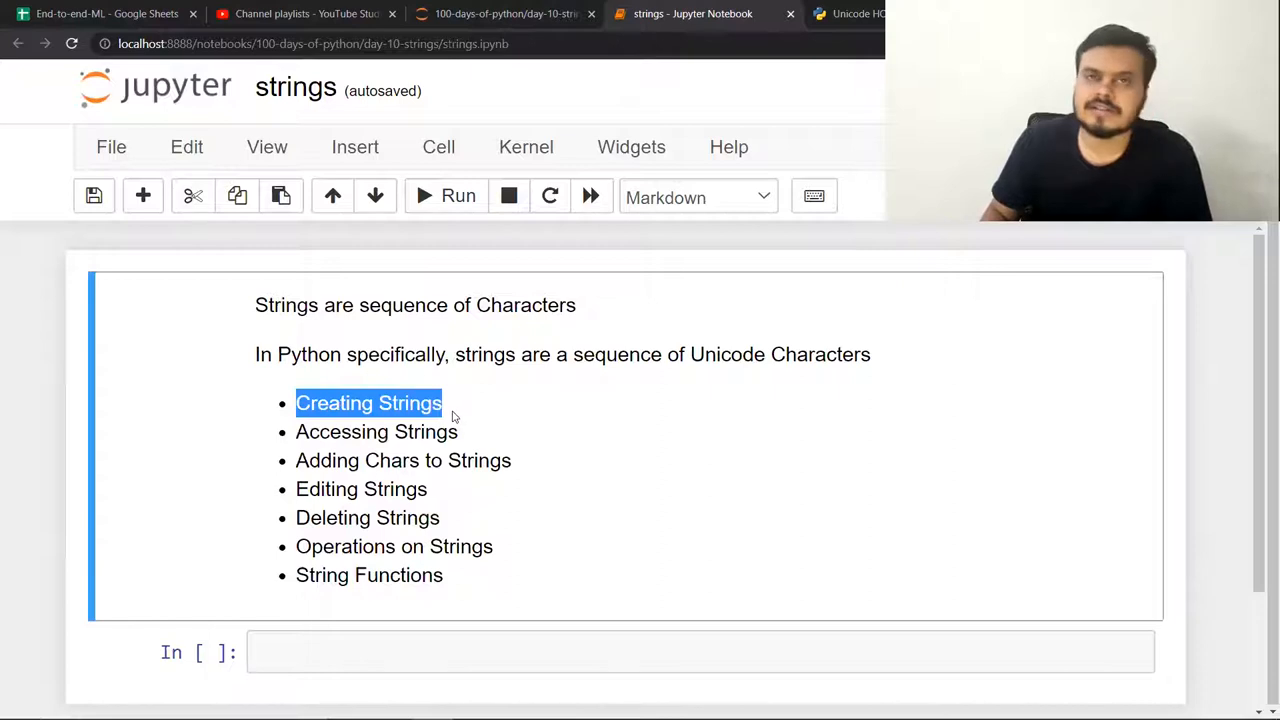
type("#")
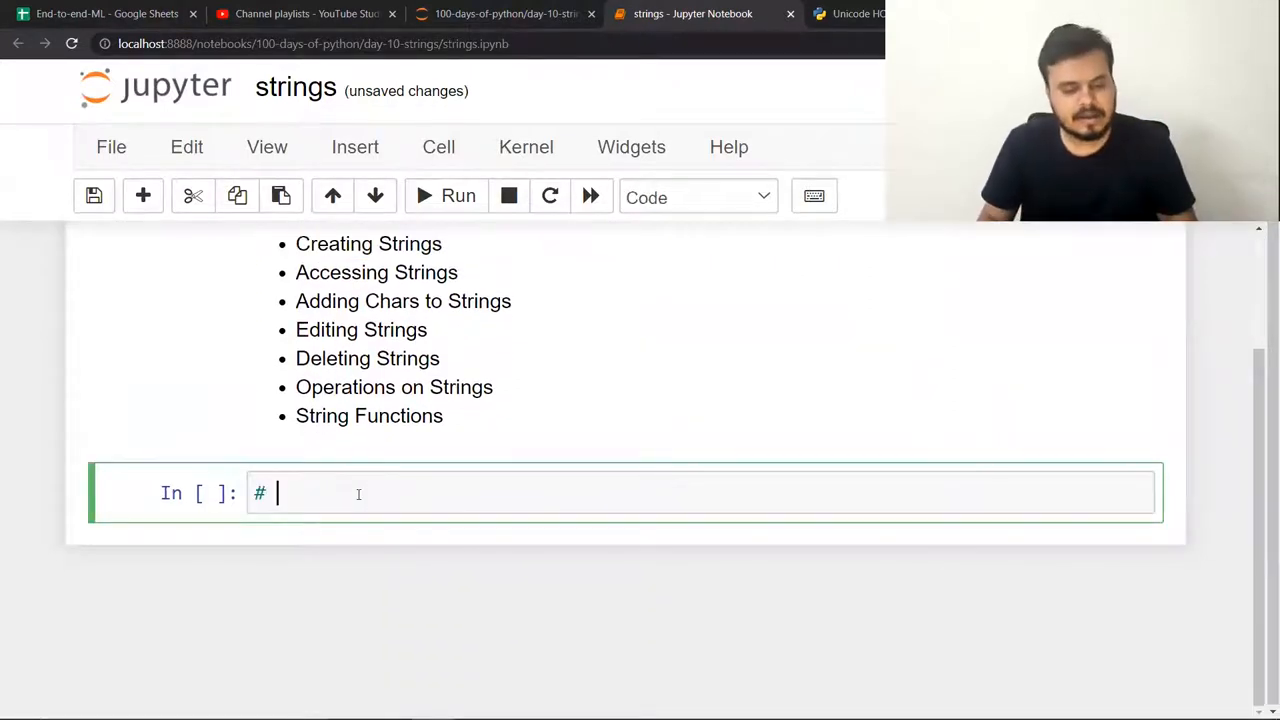
Write a # Creating cell with c = 'Hello' and print(c), then run it to output Hello.
type("Creating")
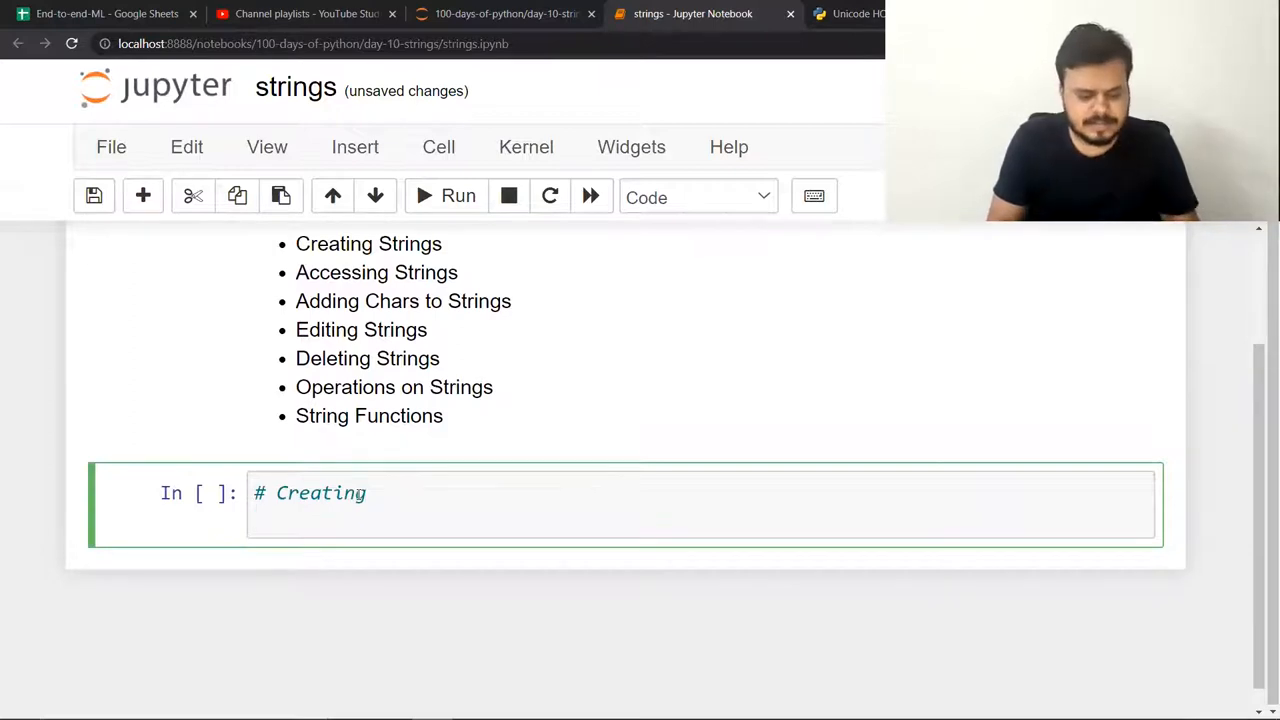
type("c =")
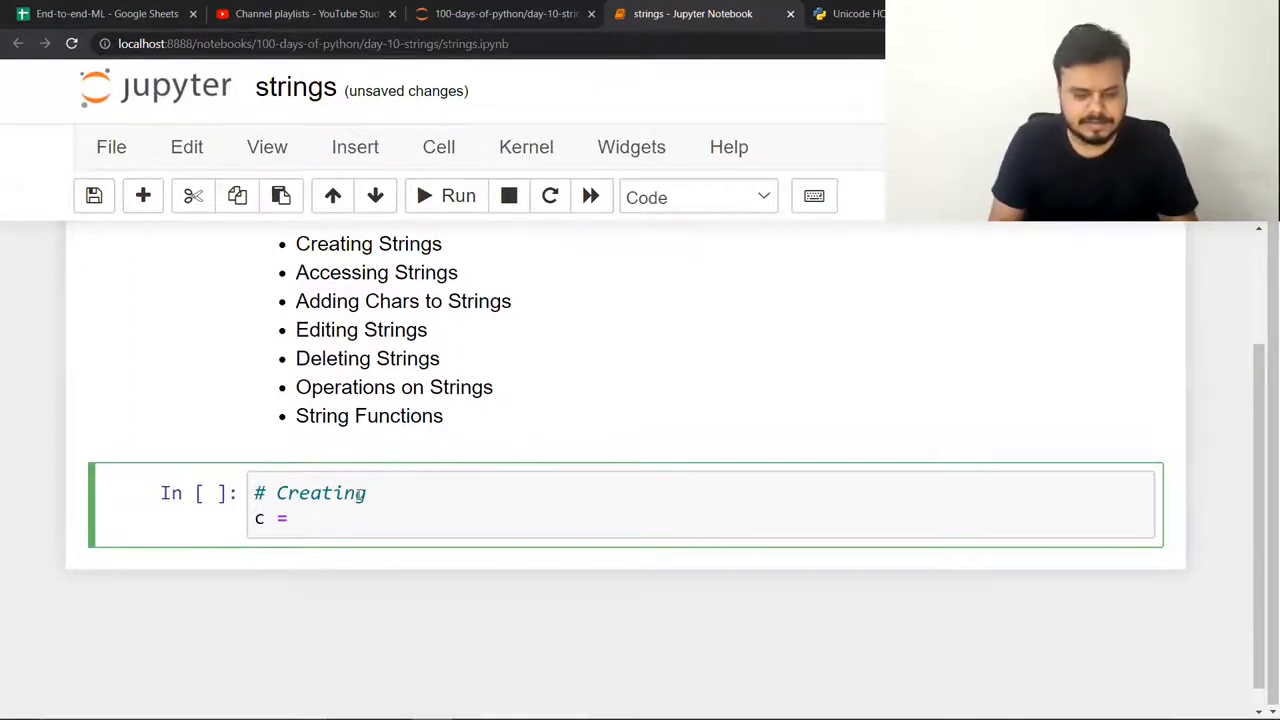
type("'Hello'")
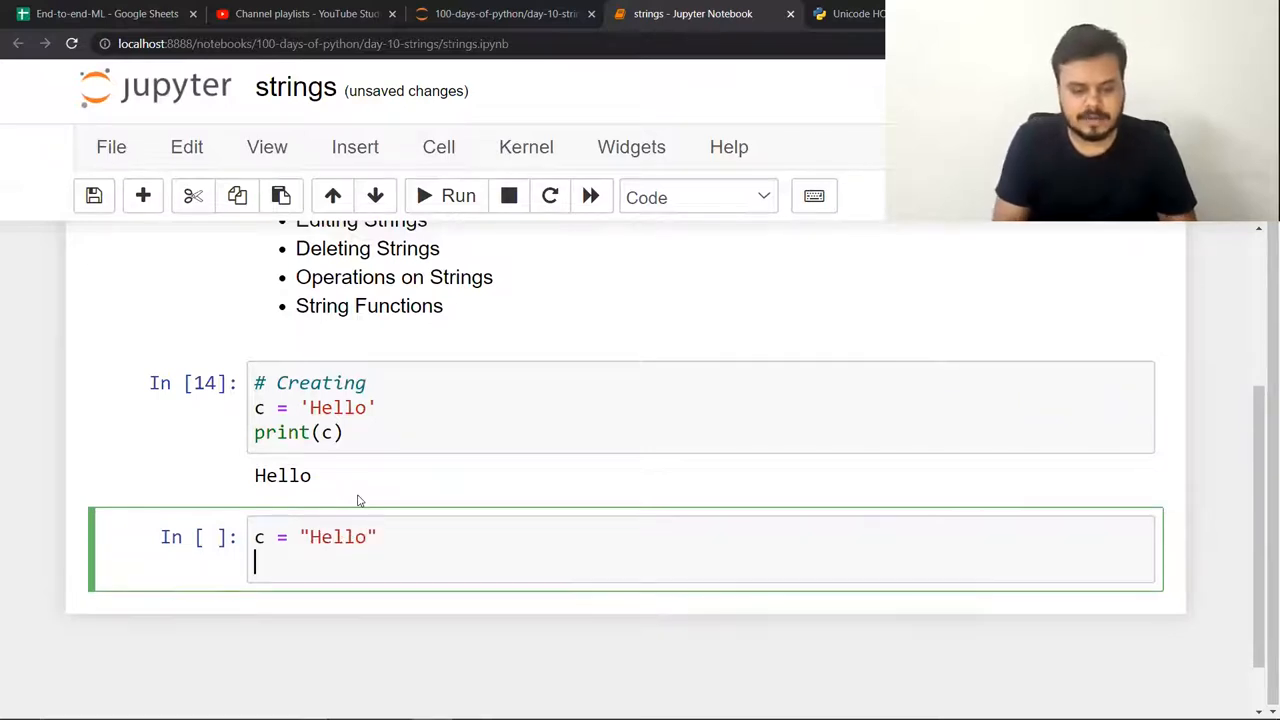
key("shift+enter")
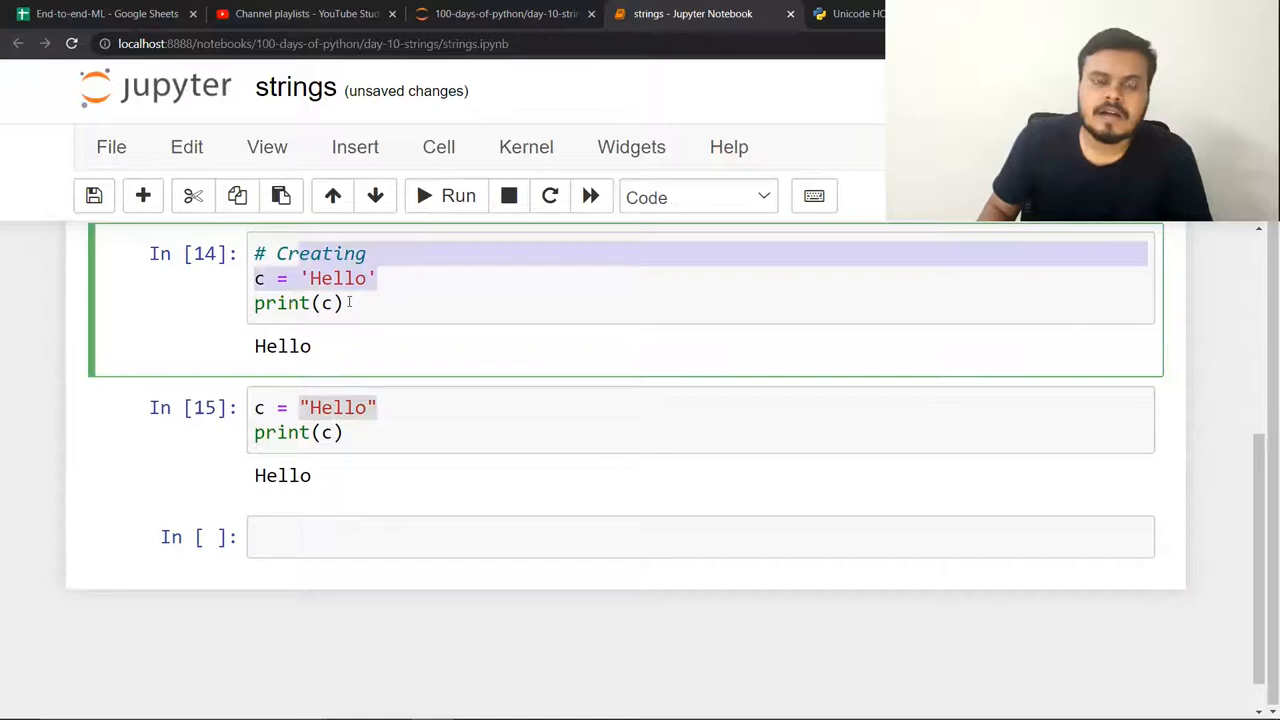
Enter the string It's raining outside in a new cell, which fails with single quotes.
type("\"")
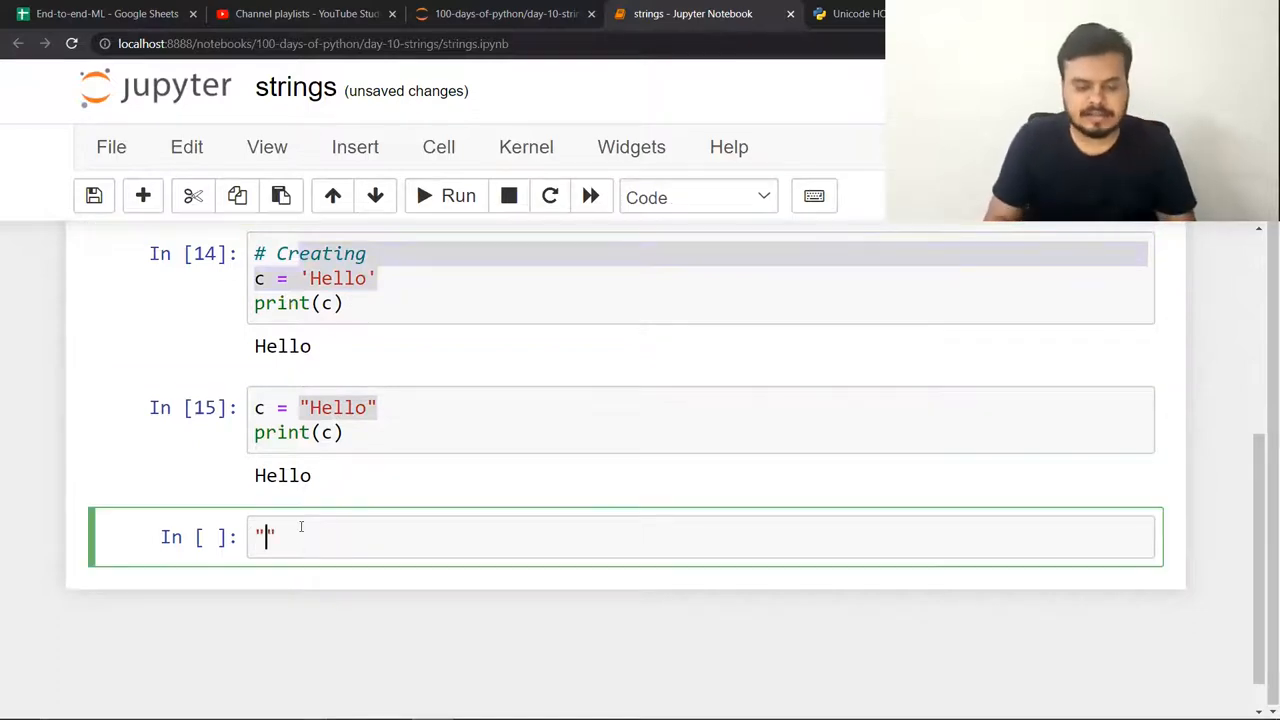
type("It")
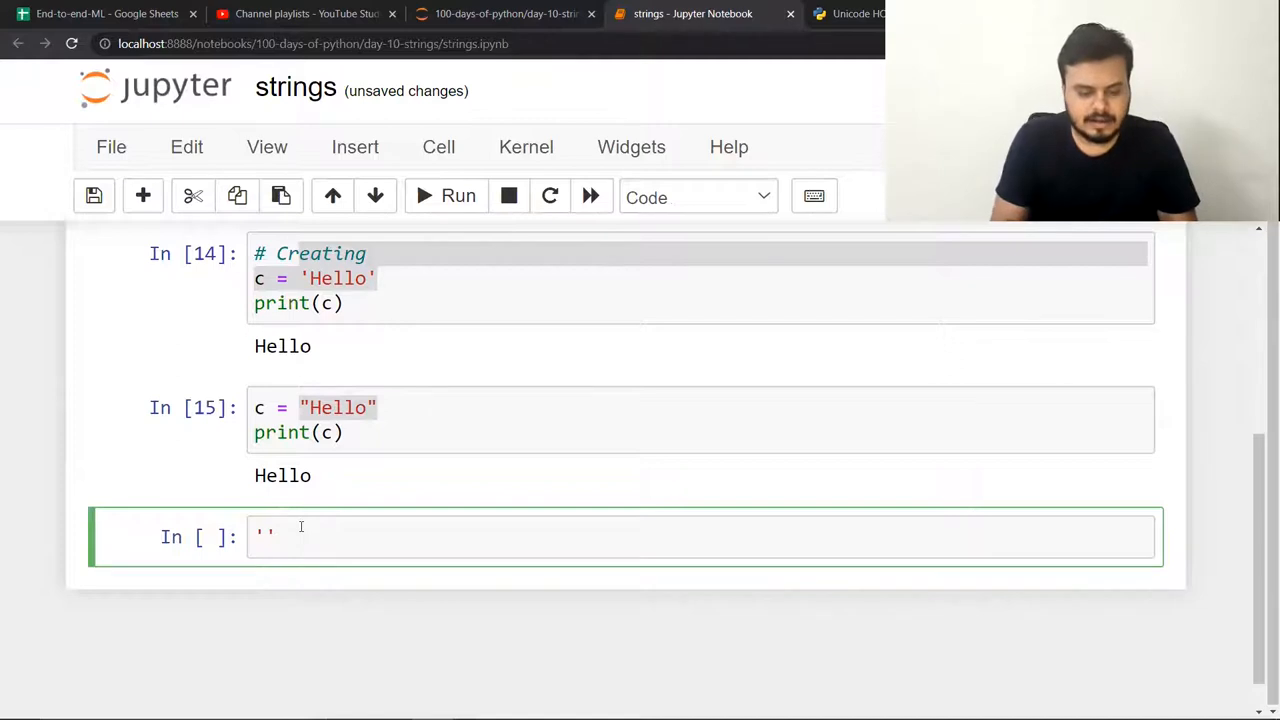
type("It;s")
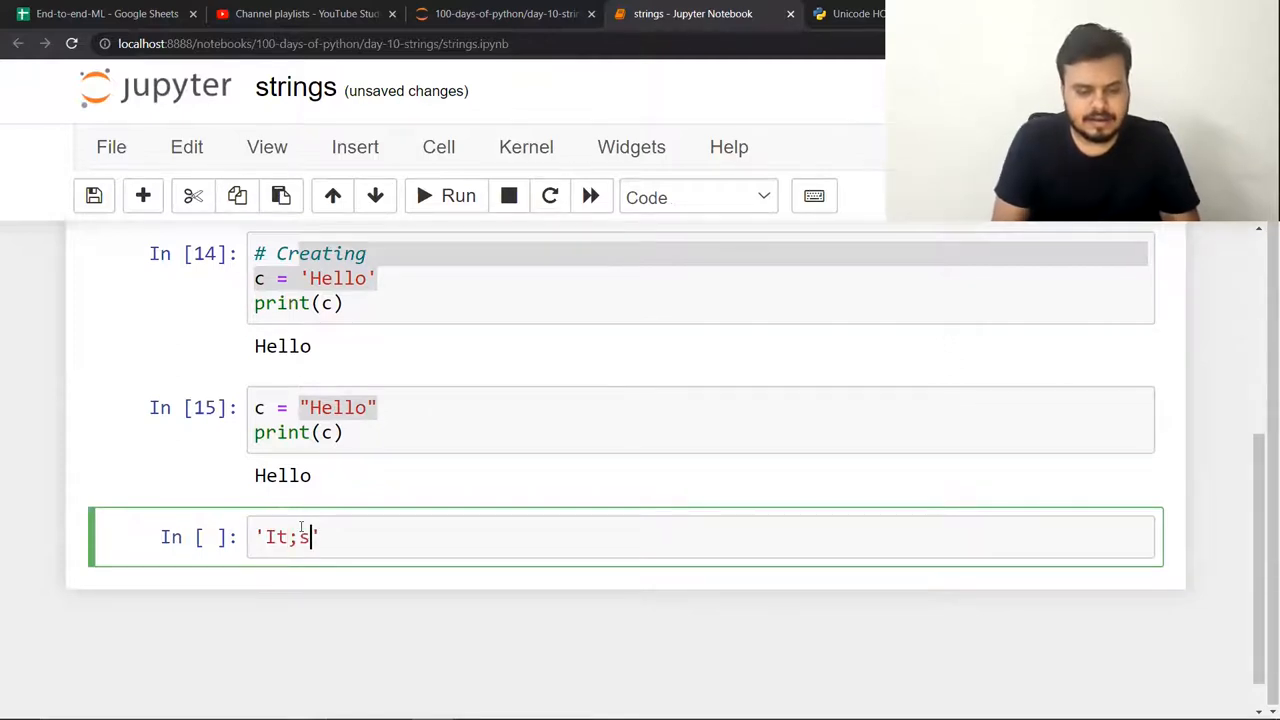
key("Backspace")
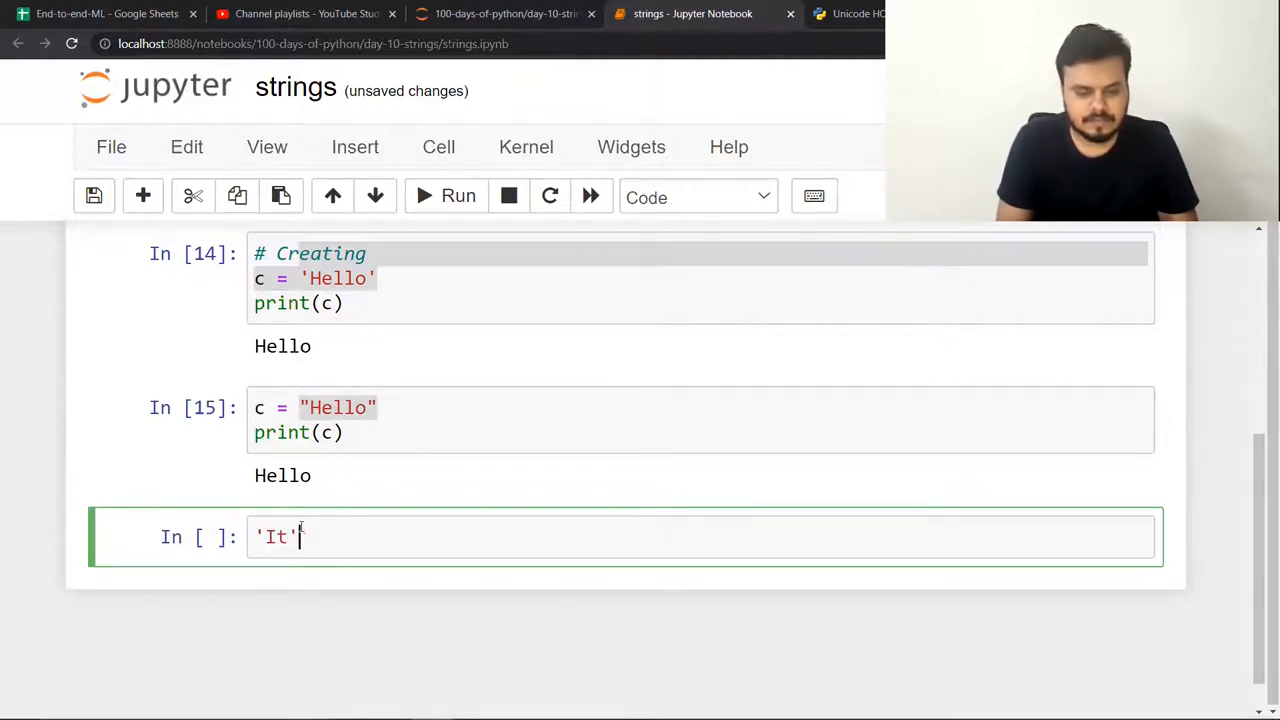
type("s '")
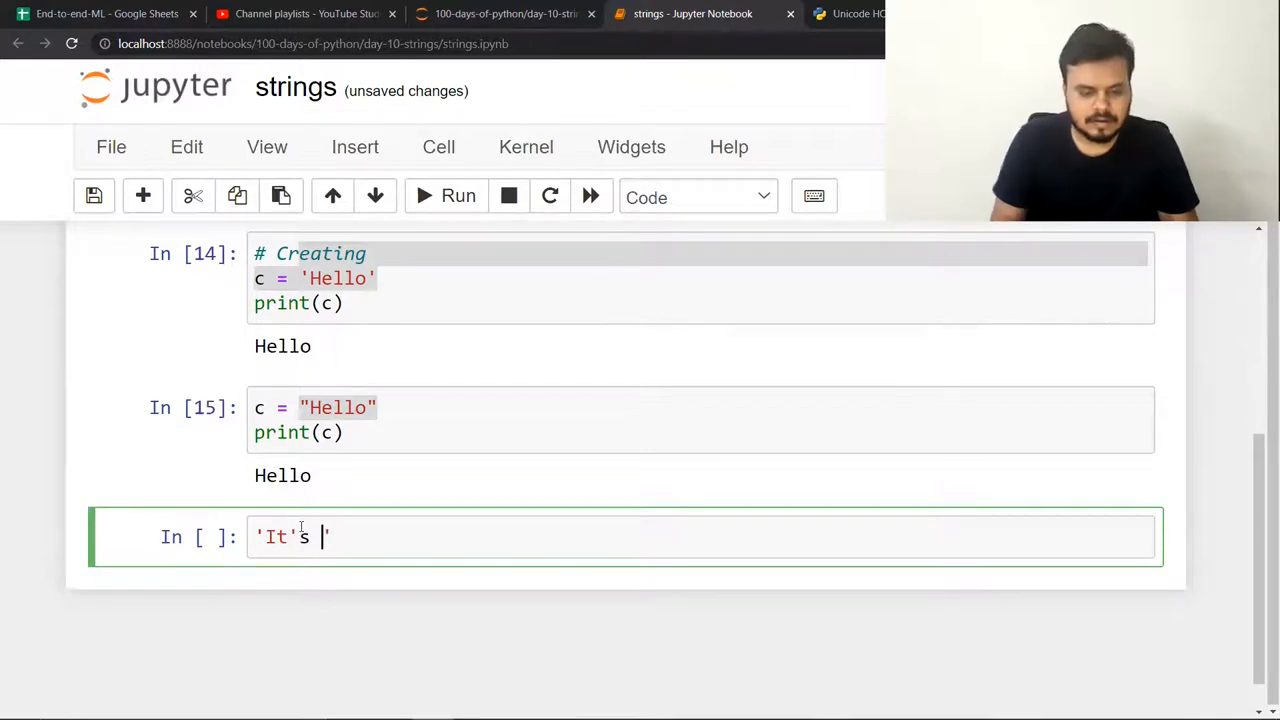
type("rain")
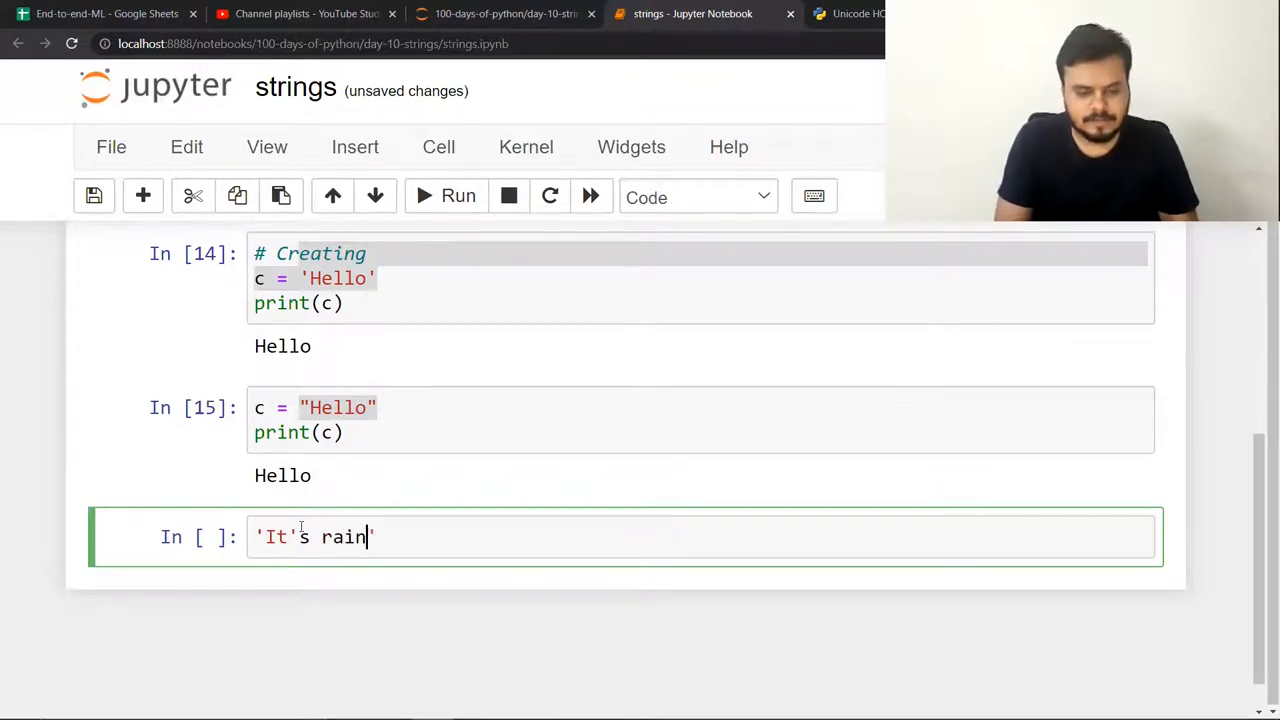
type("ing outside")
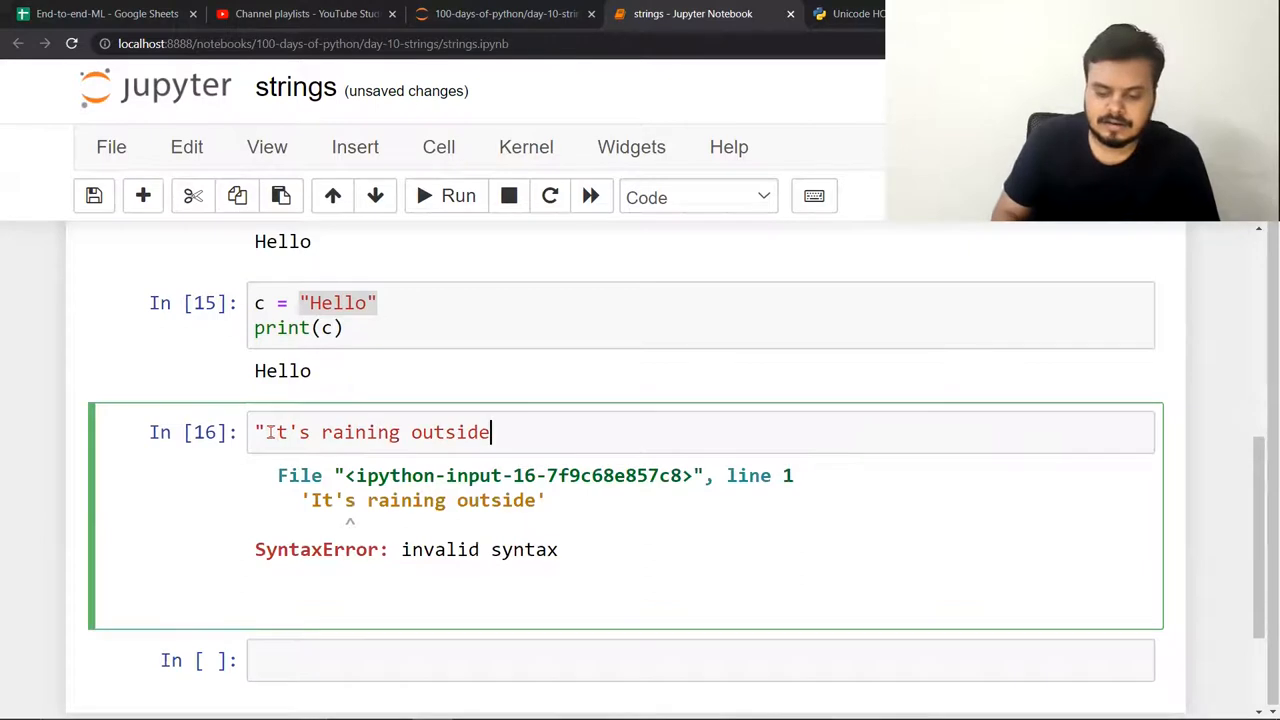
Edit the failing cell to wrap It's raining outside in double quotes so it outputs correctly.
left_click(456, 196)
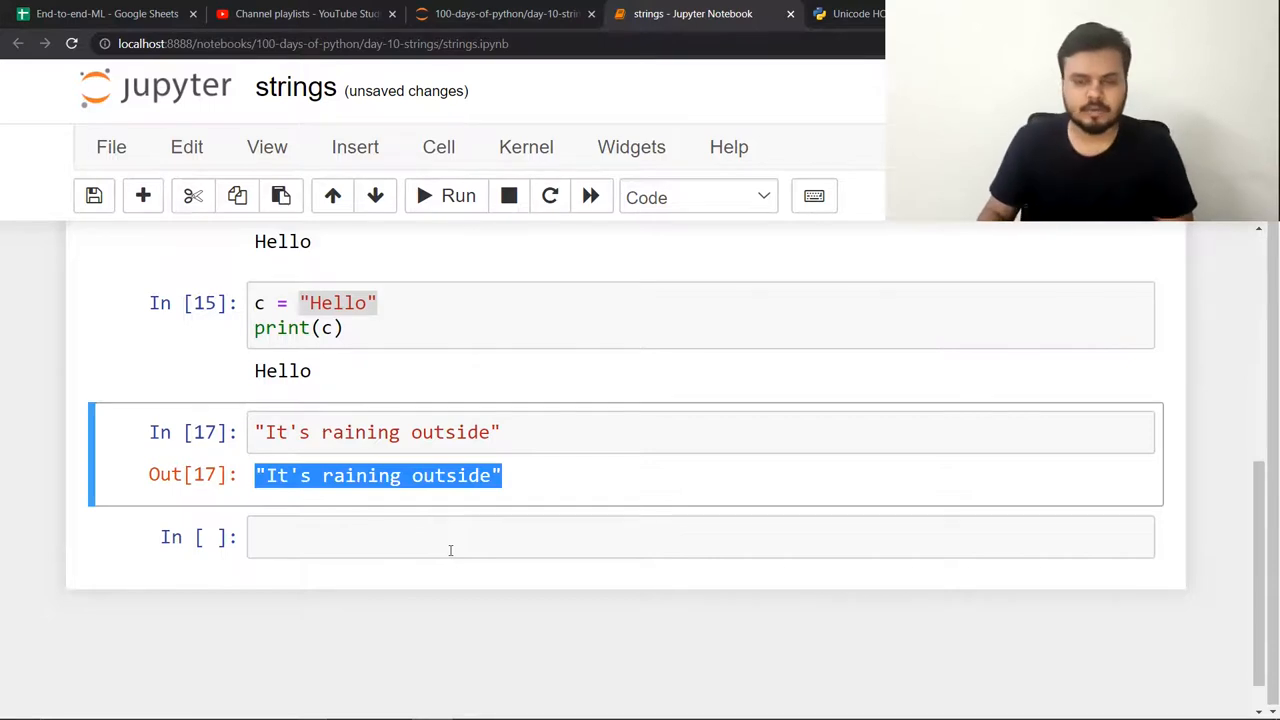
scroll("up", 3)
type("c =")
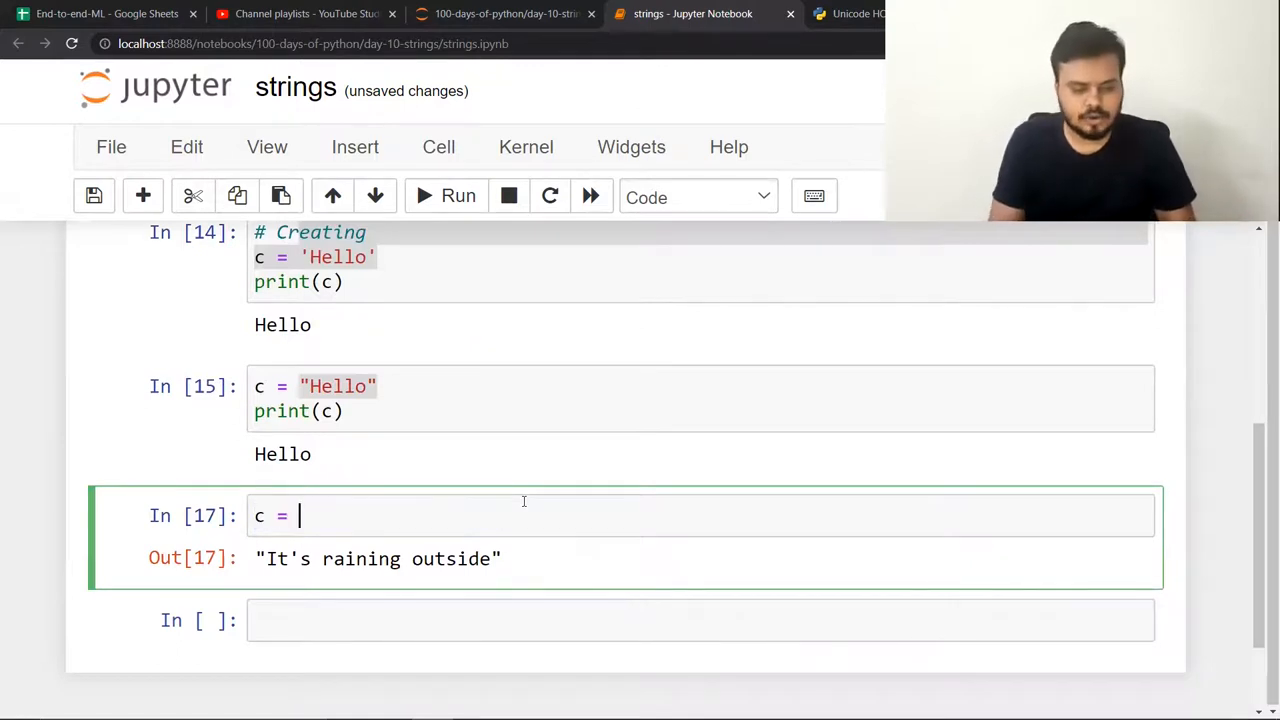
Write c = '''Hello''' with print(c) and a # multi line strings comment.
type("'''hel'''")
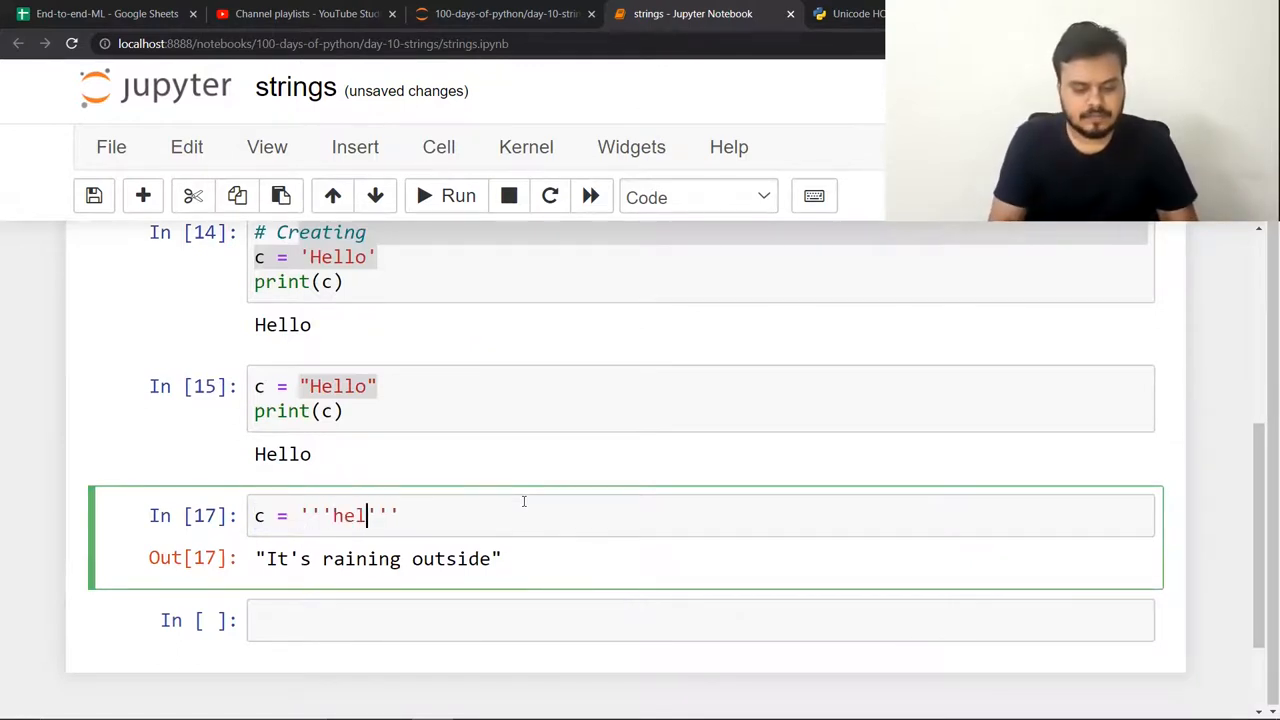
type("lo")
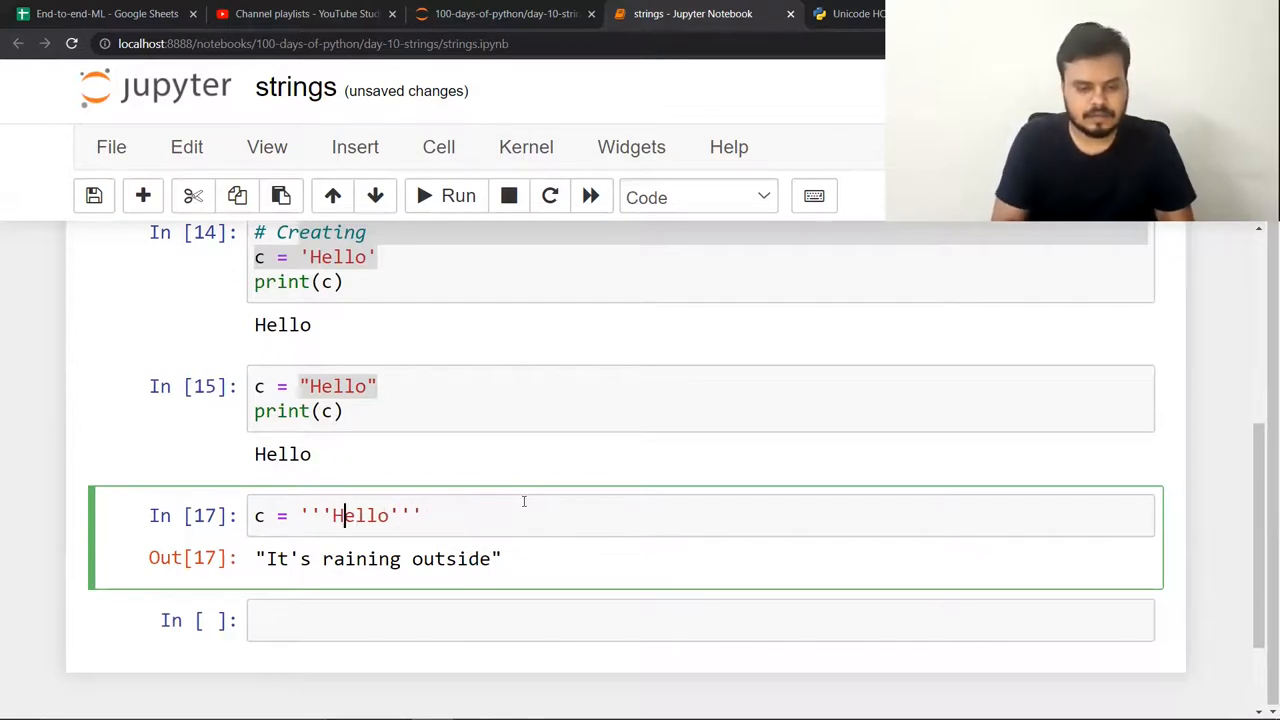
type("print(c")
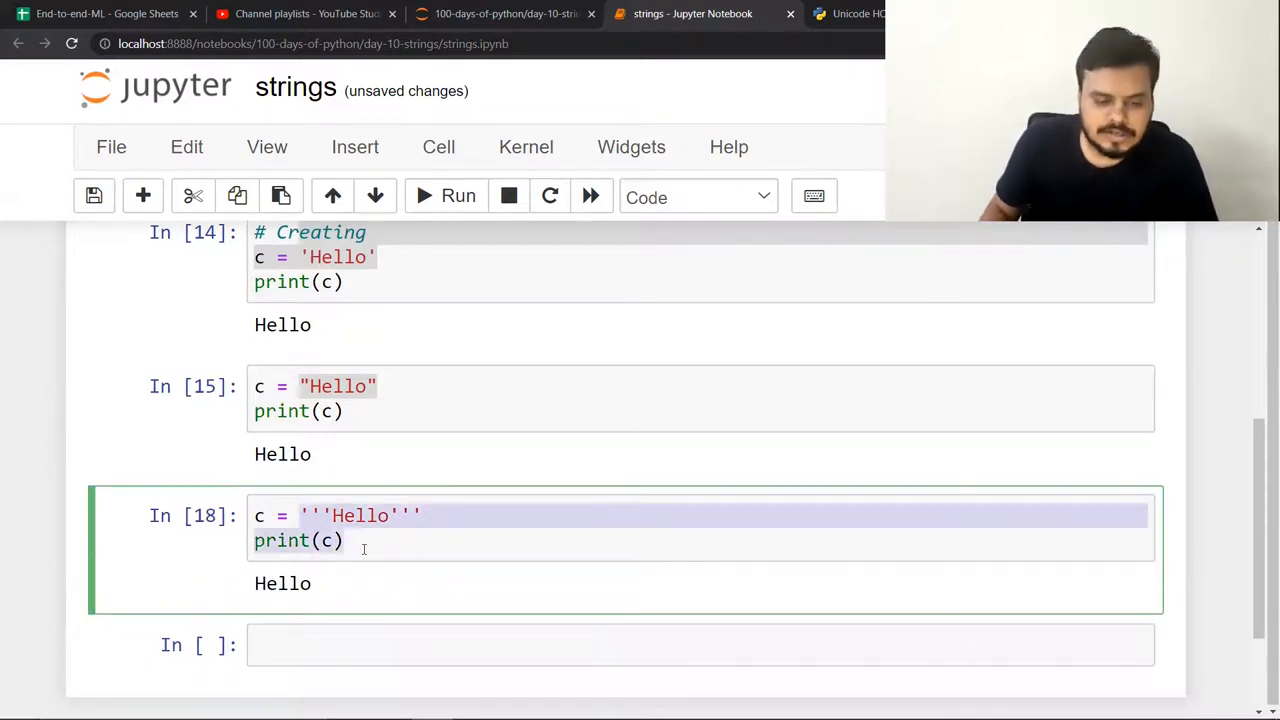
type("#")
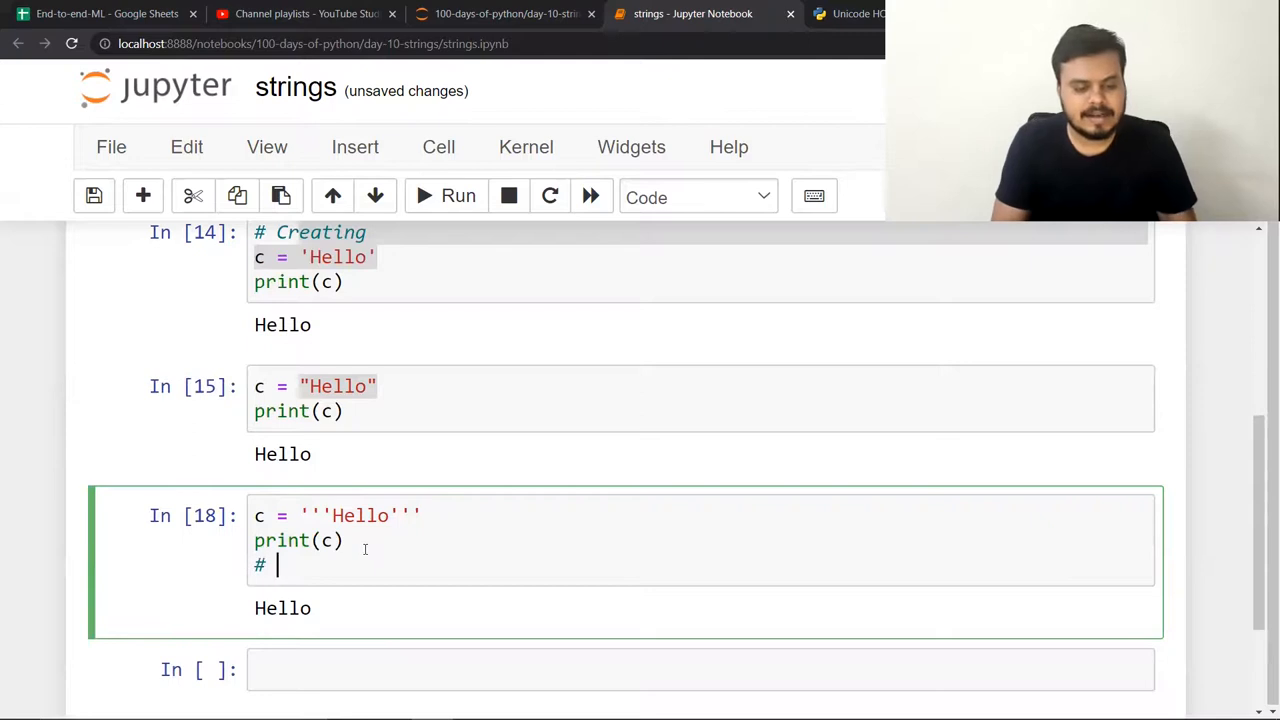
type("multi line")
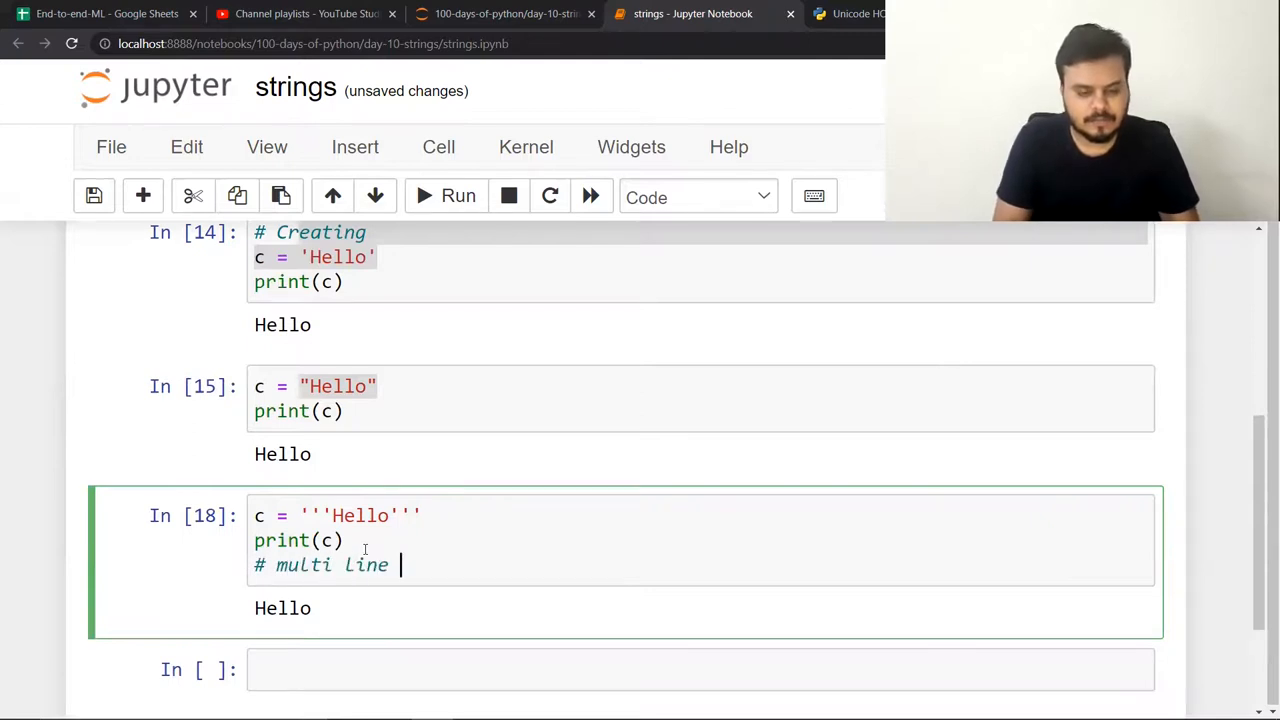
type("st")
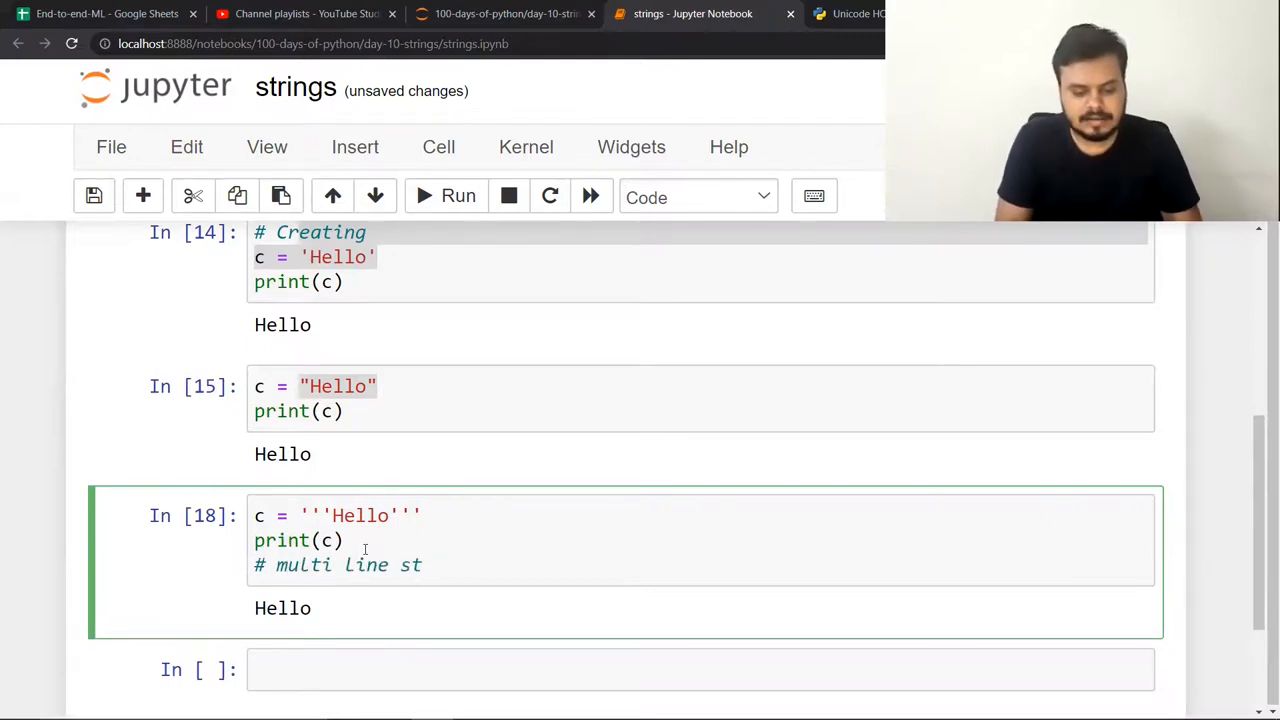
type("rings")
left_click(702, 670)
type("c")
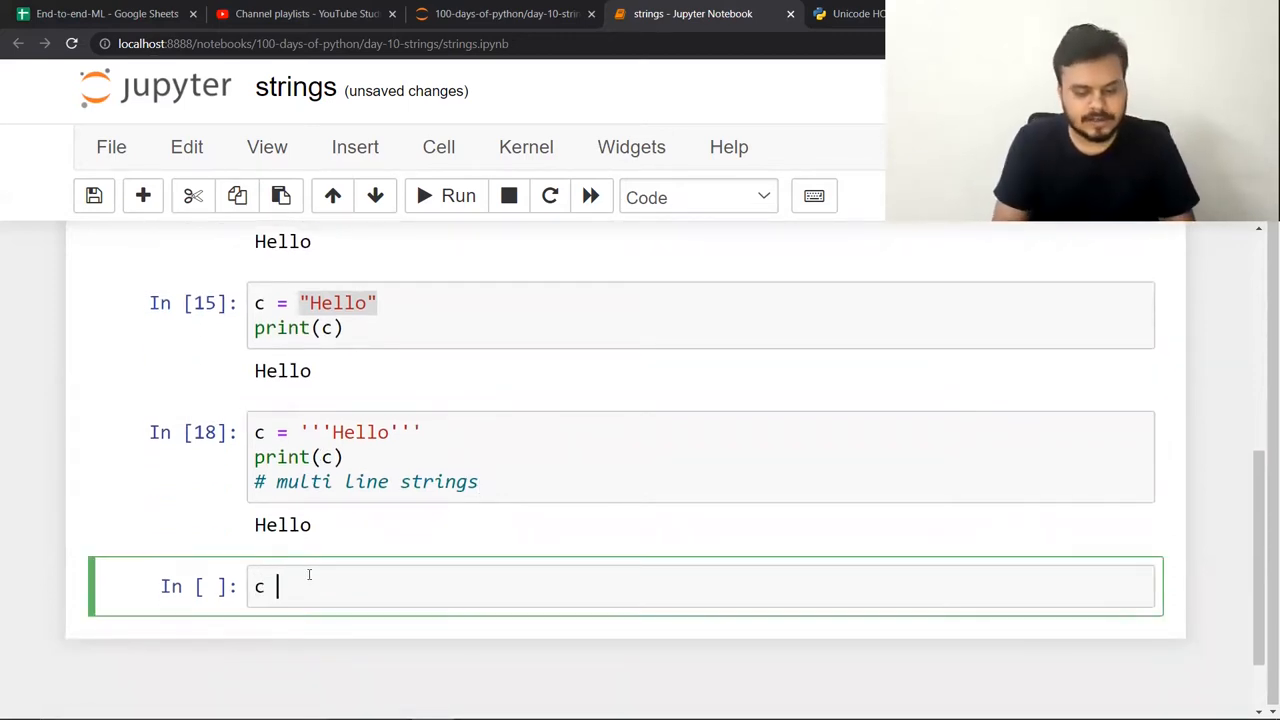
Add c = """Hello""" with triple double quotes and run the cell to print Hello.
type("= \"\"\"\"\"\"")
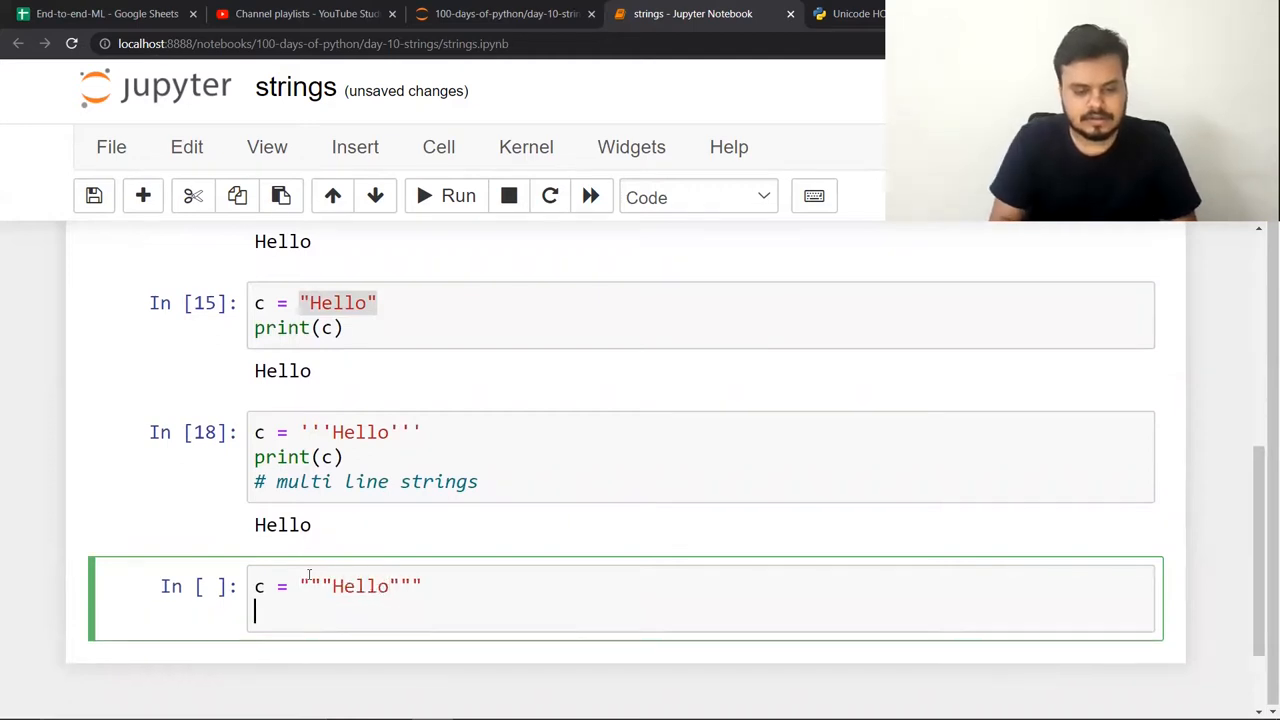
left_click(458, 196)
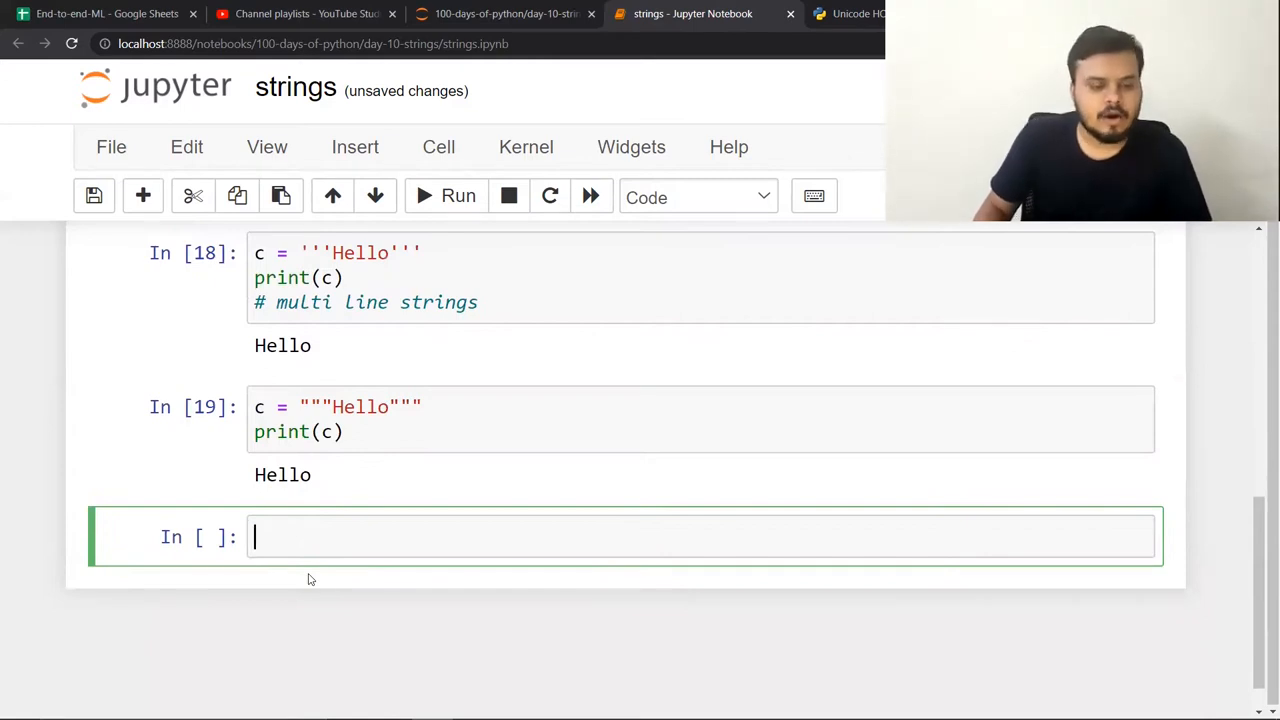
Write c = str("Hello") and c in a new cell so 'Hello' shows as output.
type("c =")
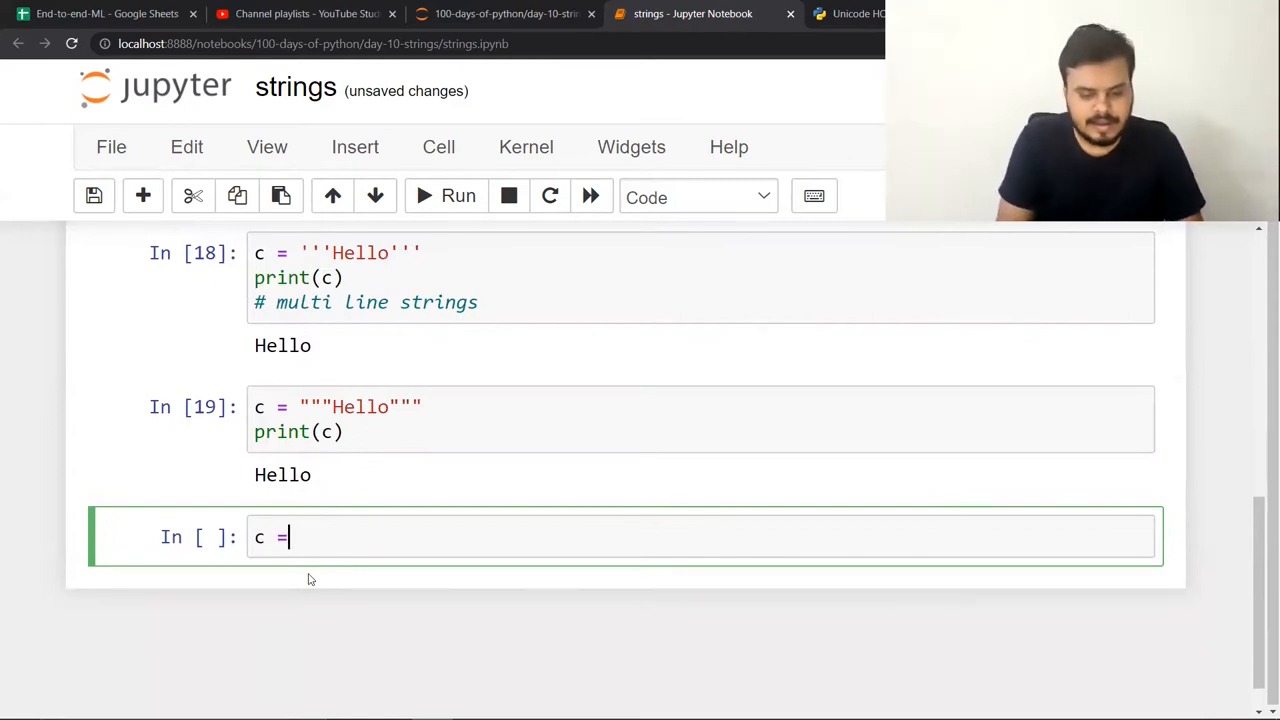
type("str()")
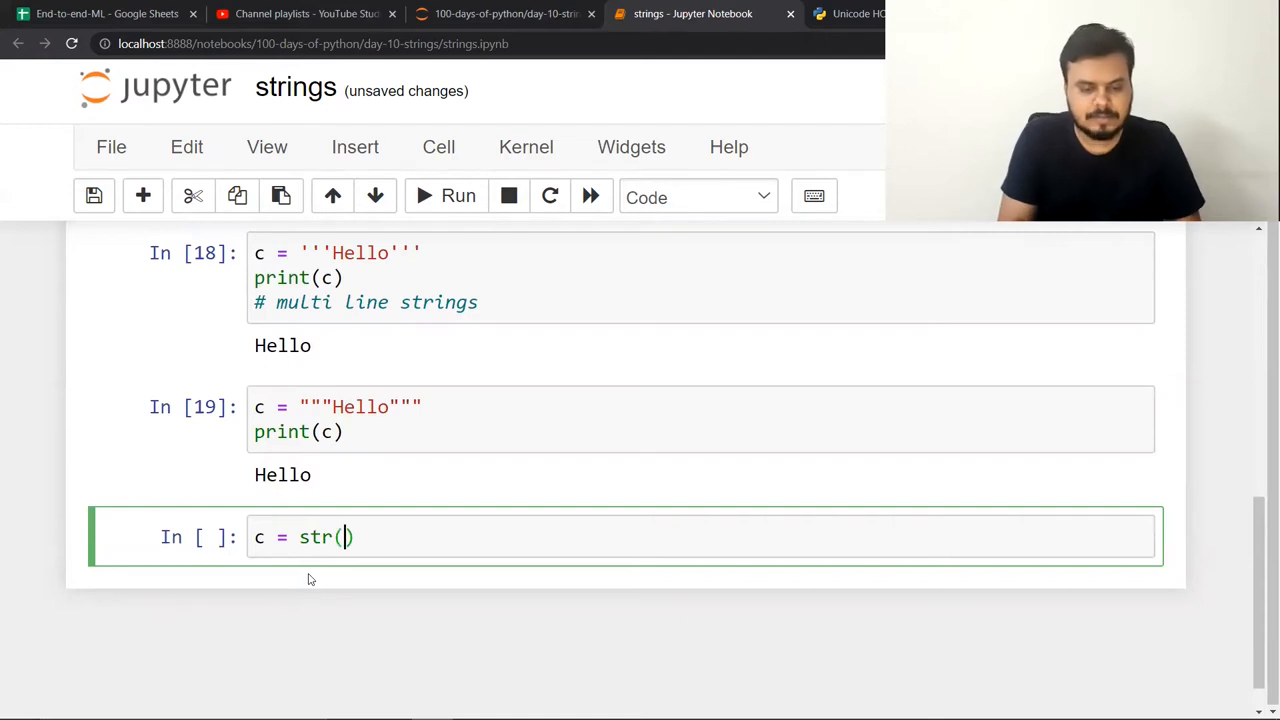
type("\"Hello")
type("c")
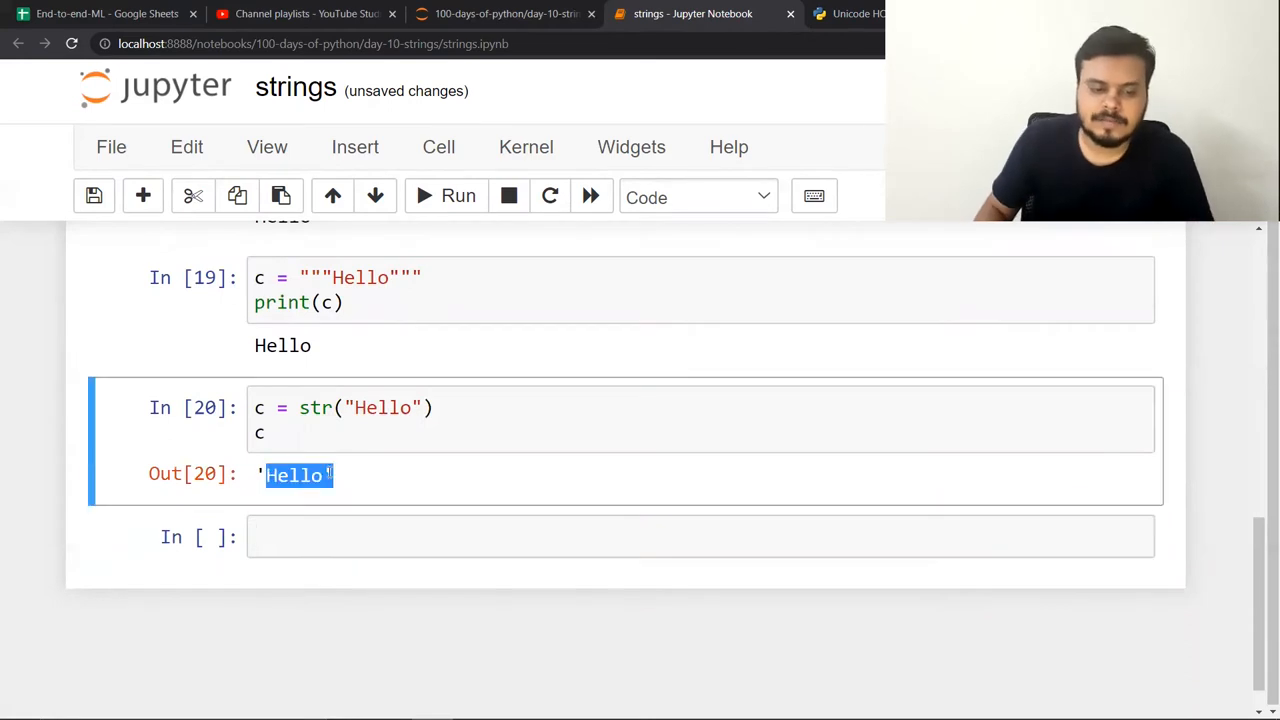
scroll("up", 3)
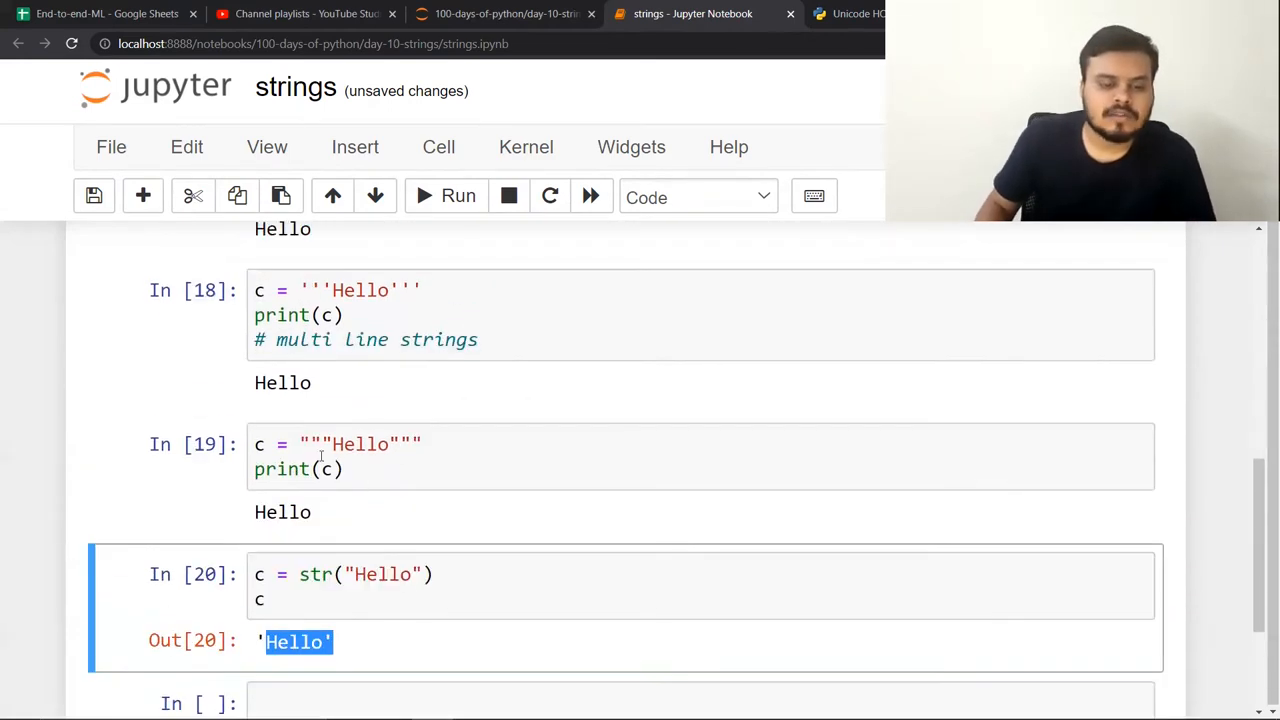
scroll("up", 3)
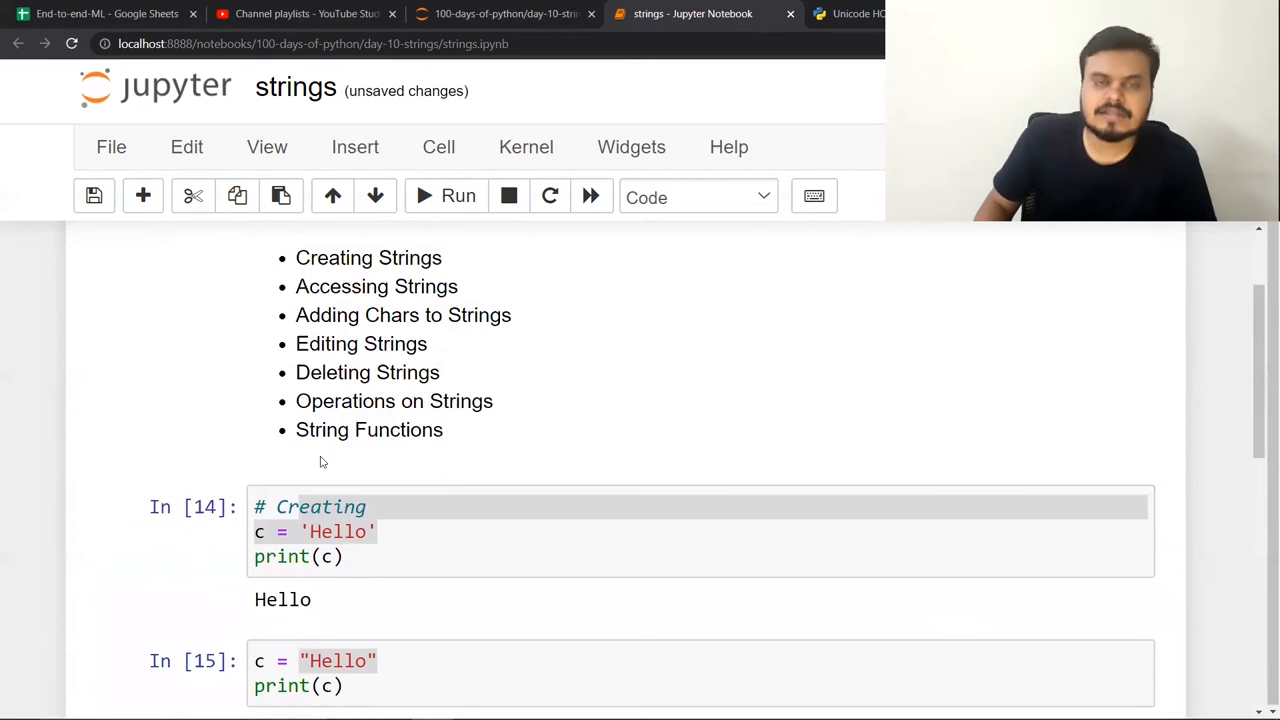
scroll("down", 3)
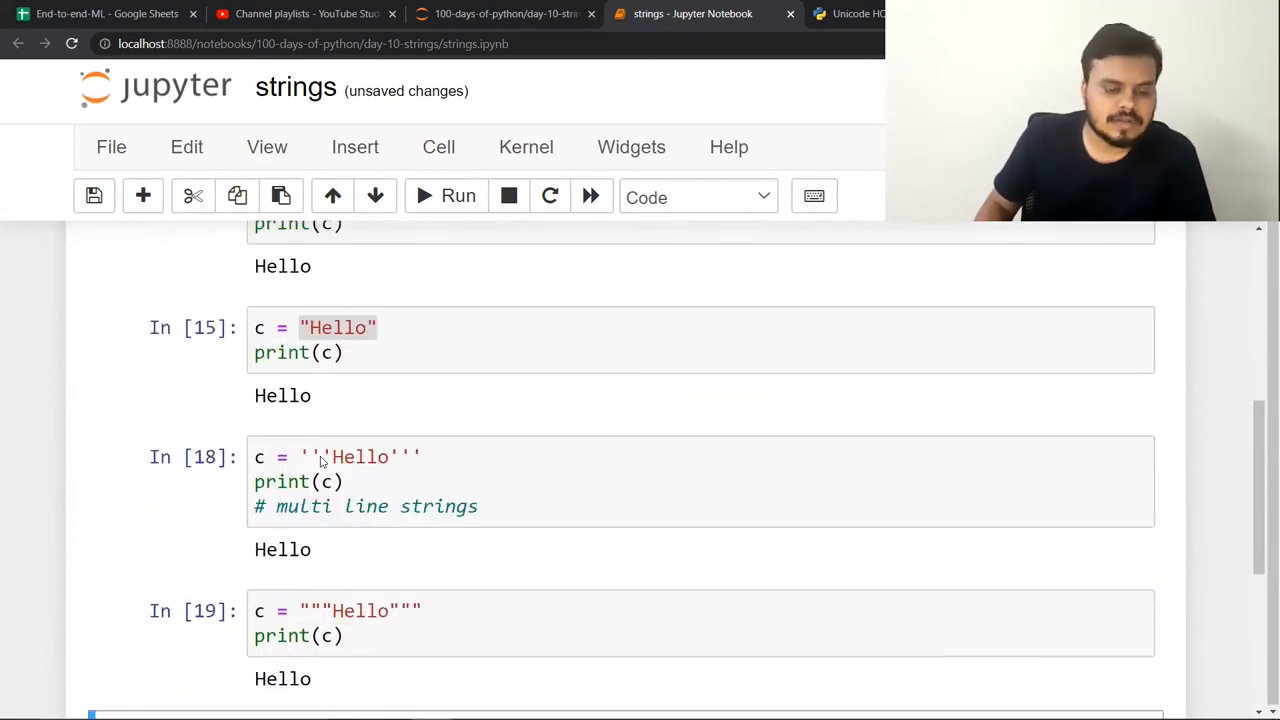